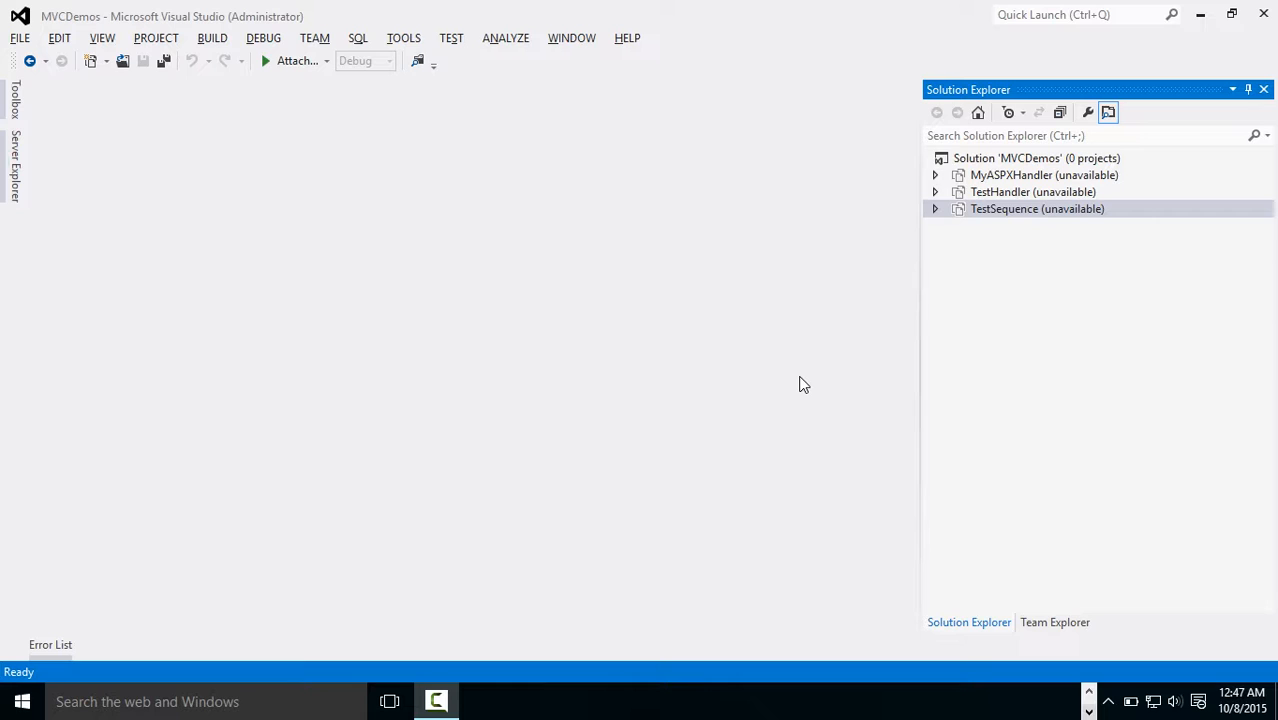
{"action": "mouse_move", "coordinate": [815, 373]}
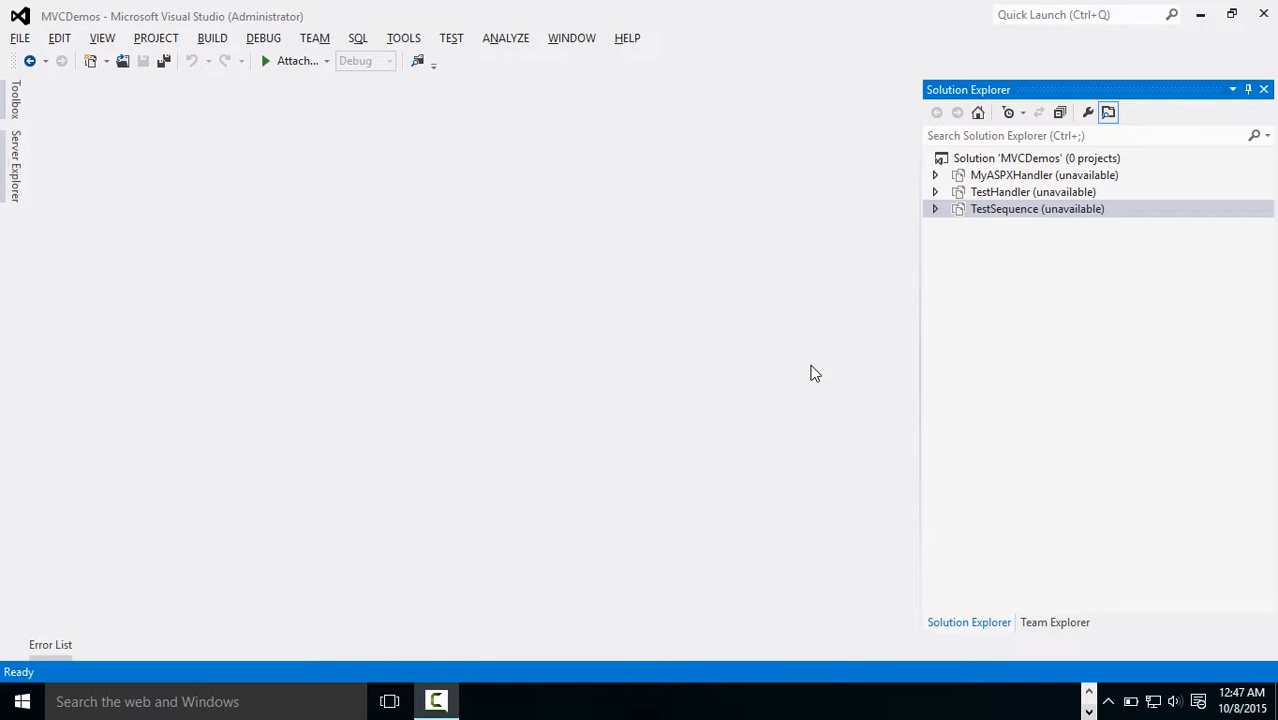
Step: Select Solution 'MVCDemos' in Solution Explorer and open its context menu
{"action": "left_click", "coordinate": [1035, 158]}
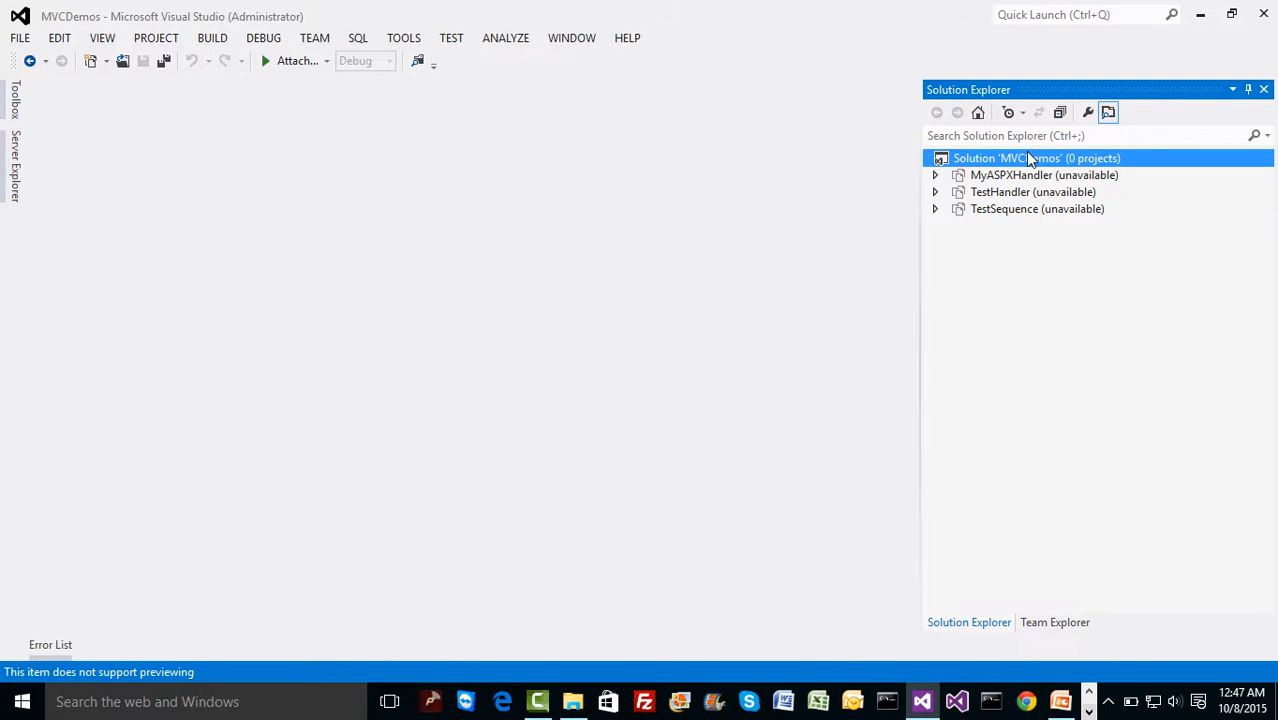
{"action": "right_click", "coordinate": [1035, 158]}
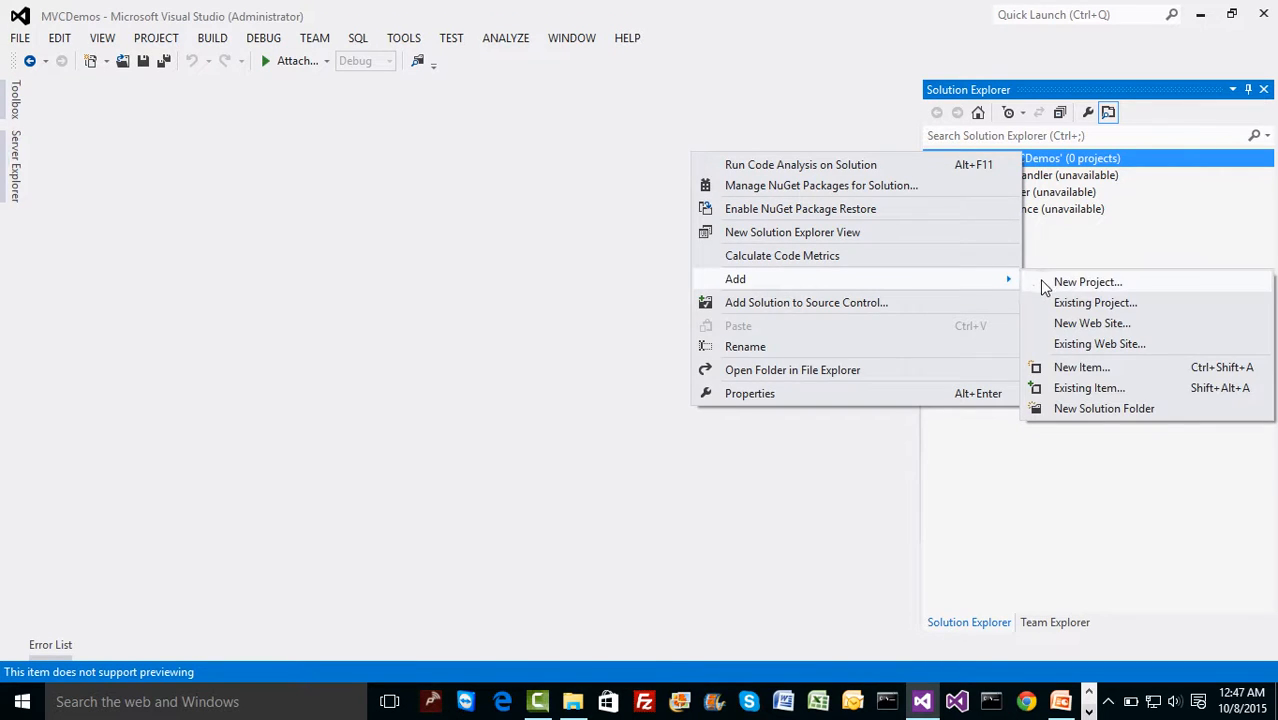
Step: Create a new Web project from the ASP.NET MVC 4 Web Application template, named TestMVC
{"action": "left_click", "coordinate": [1087, 281]}
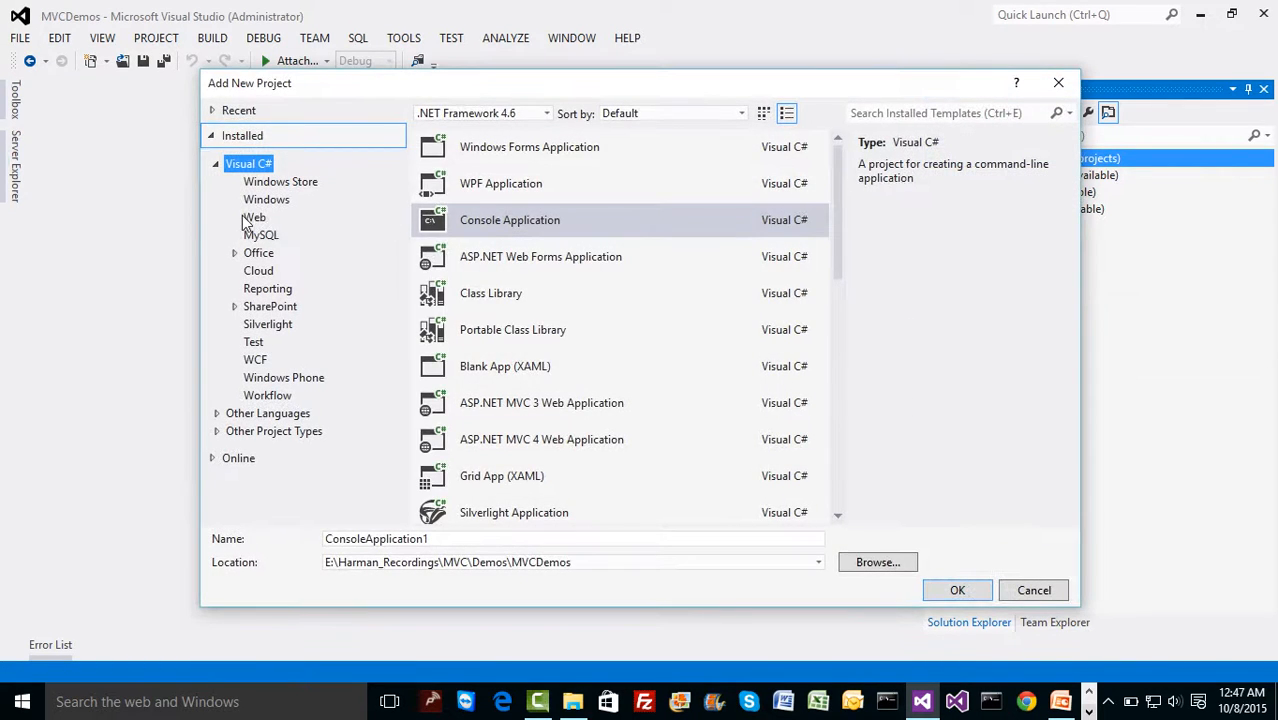
{"action": "left_click", "coordinate": [254, 217]}
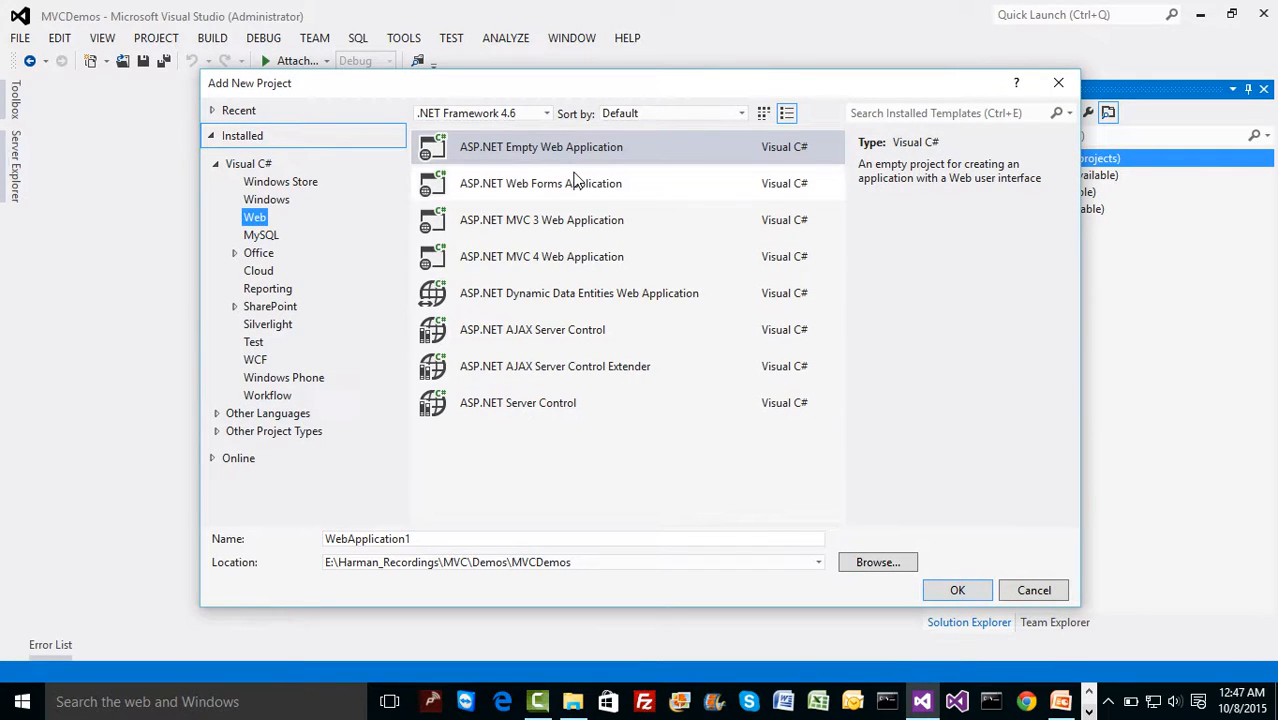
{"action": "left_click", "coordinate": [541, 219]}
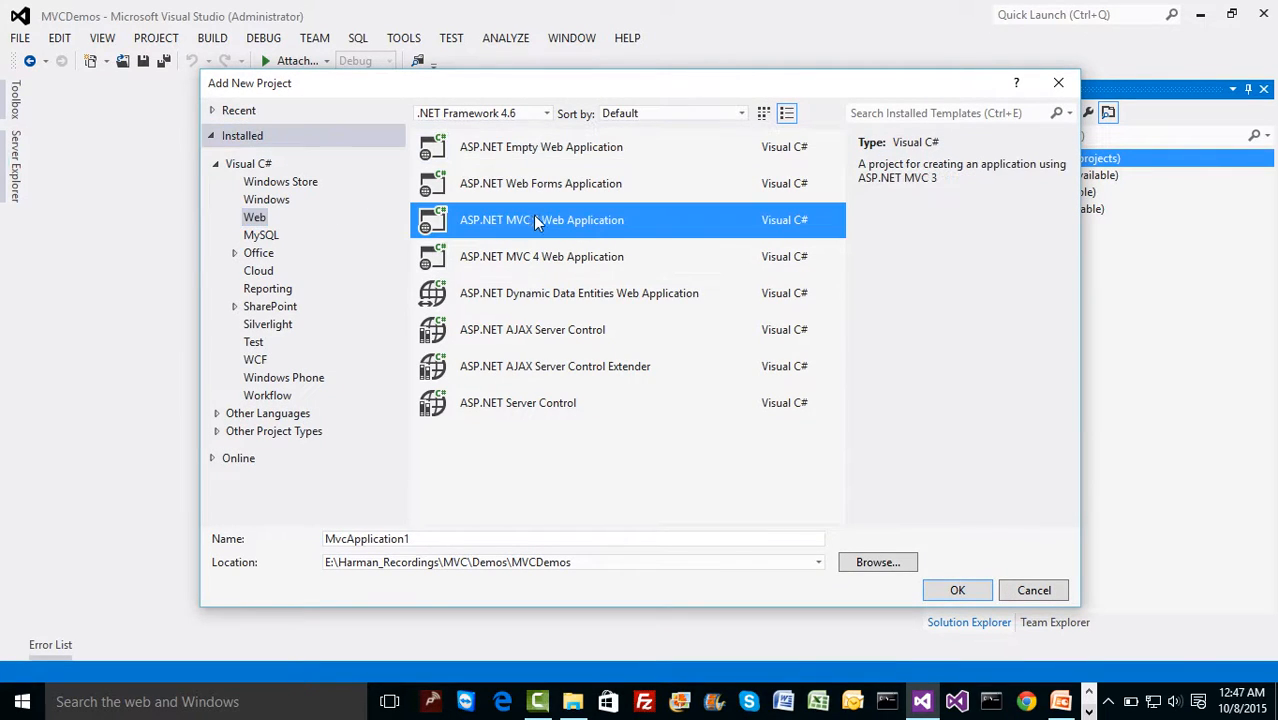
{"action": "mouse_move", "coordinate": [548, 257]}
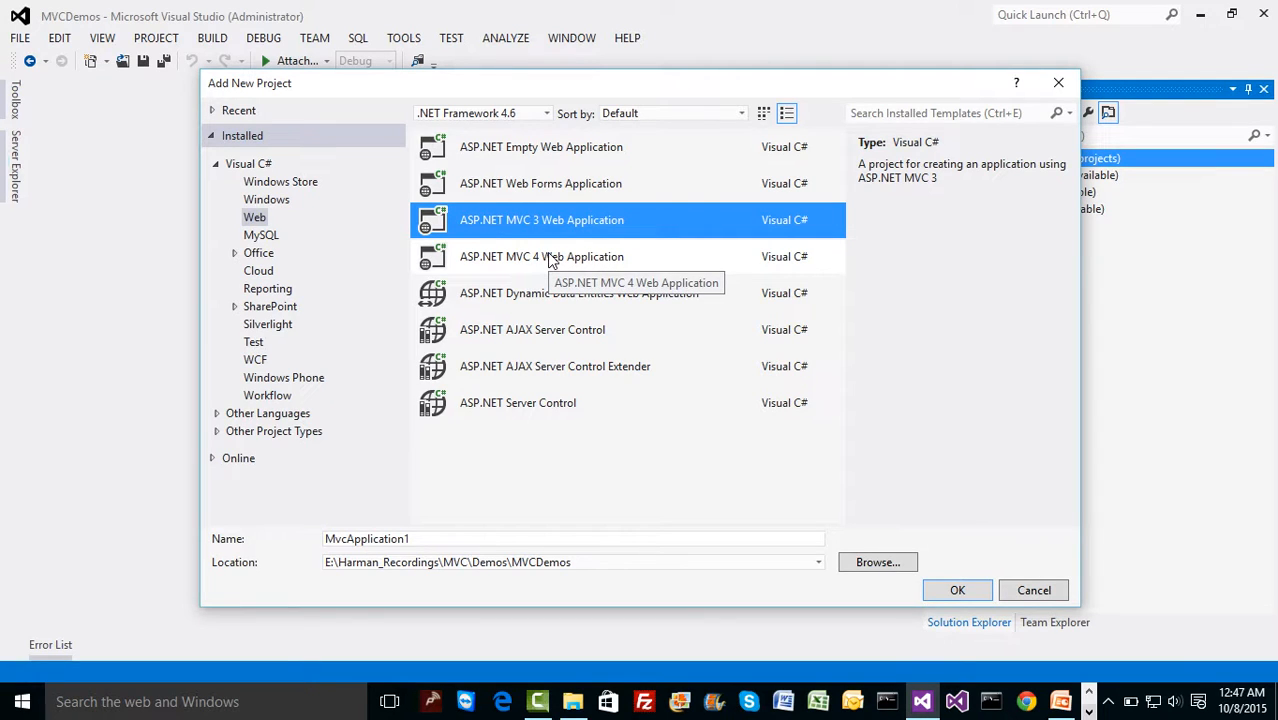
{"action": "left_click", "coordinate": [541, 256]}
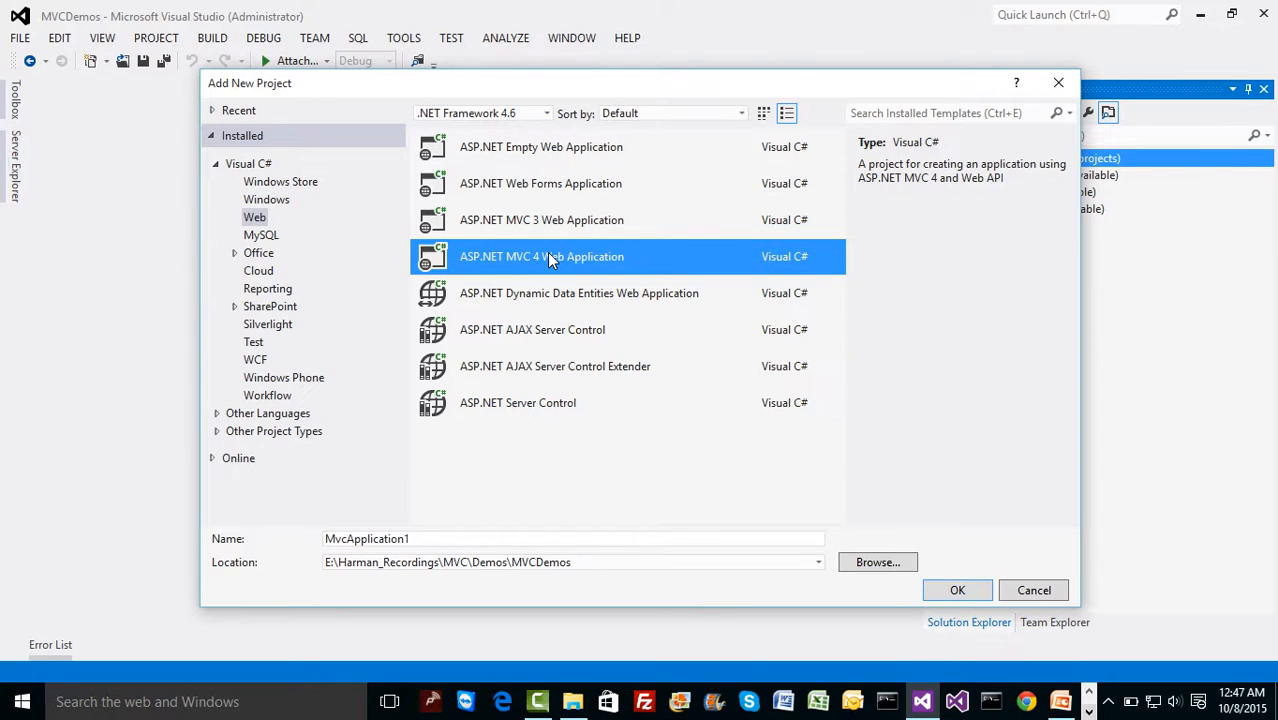
{"action": "left_click", "coordinate": [450, 538]}
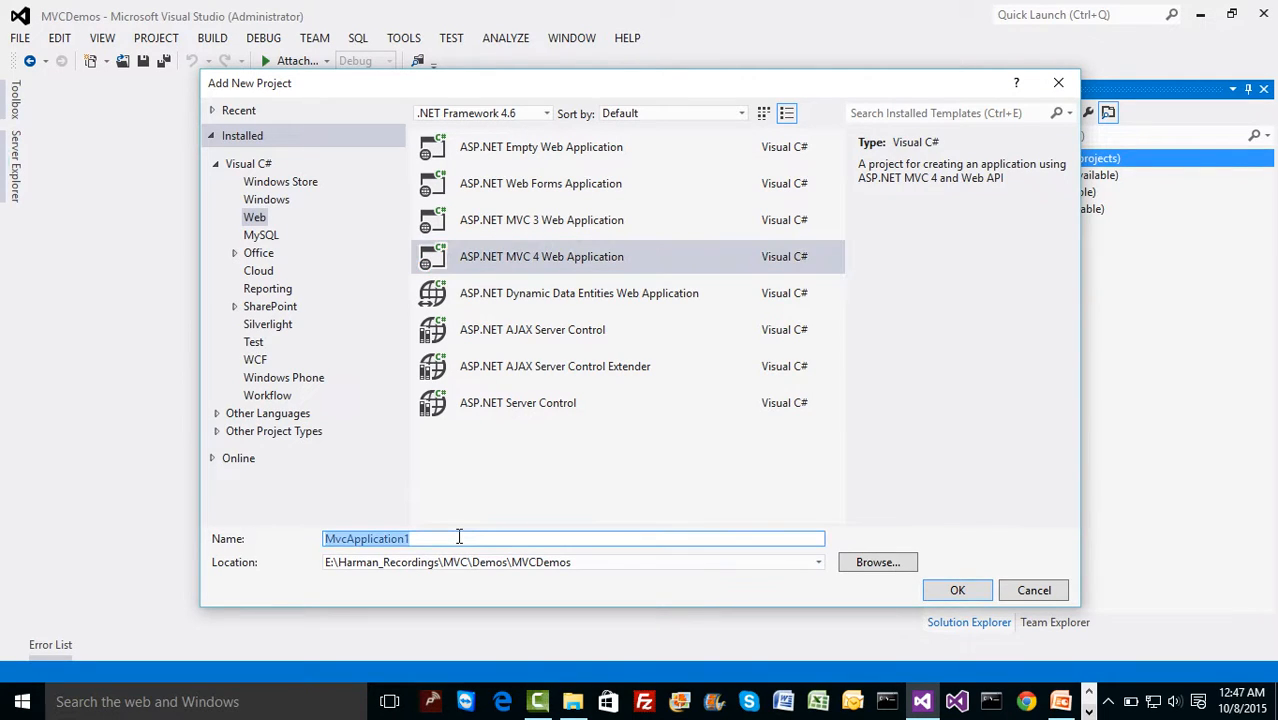
{"action": "type", "text": "TestMVC"}
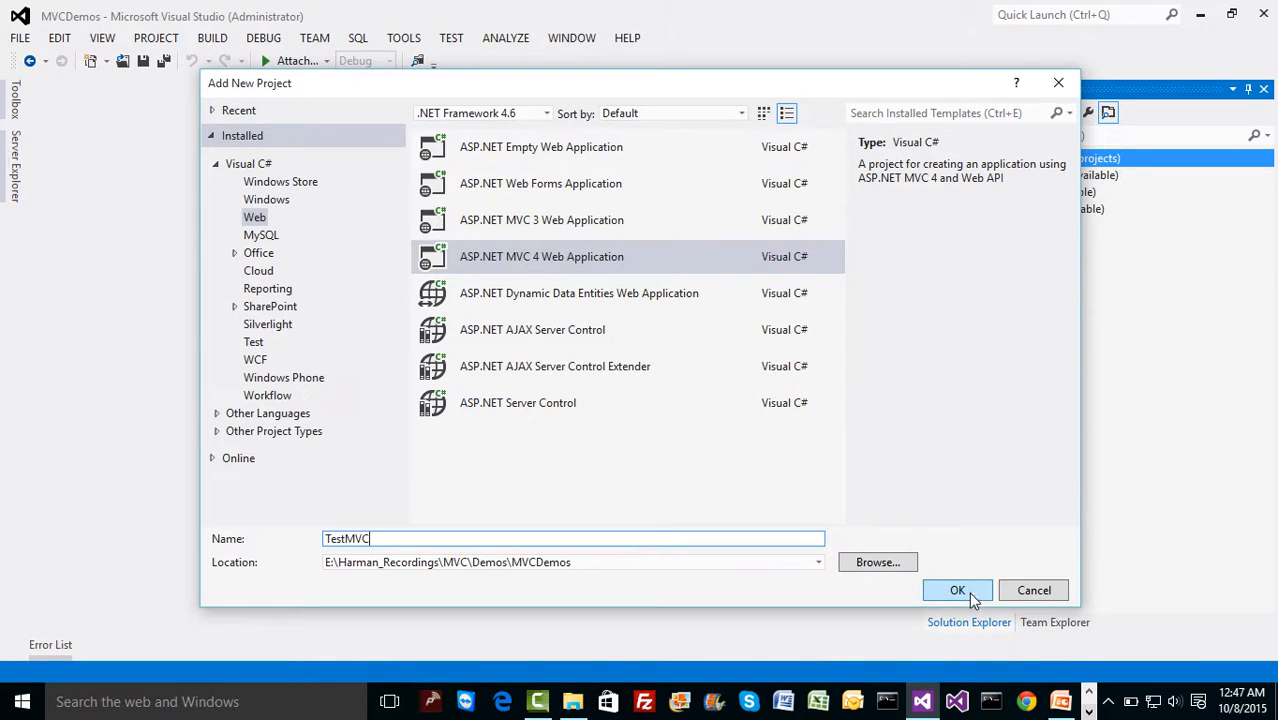
{"action": "mouse_move", "coordinate": [988, 598]}
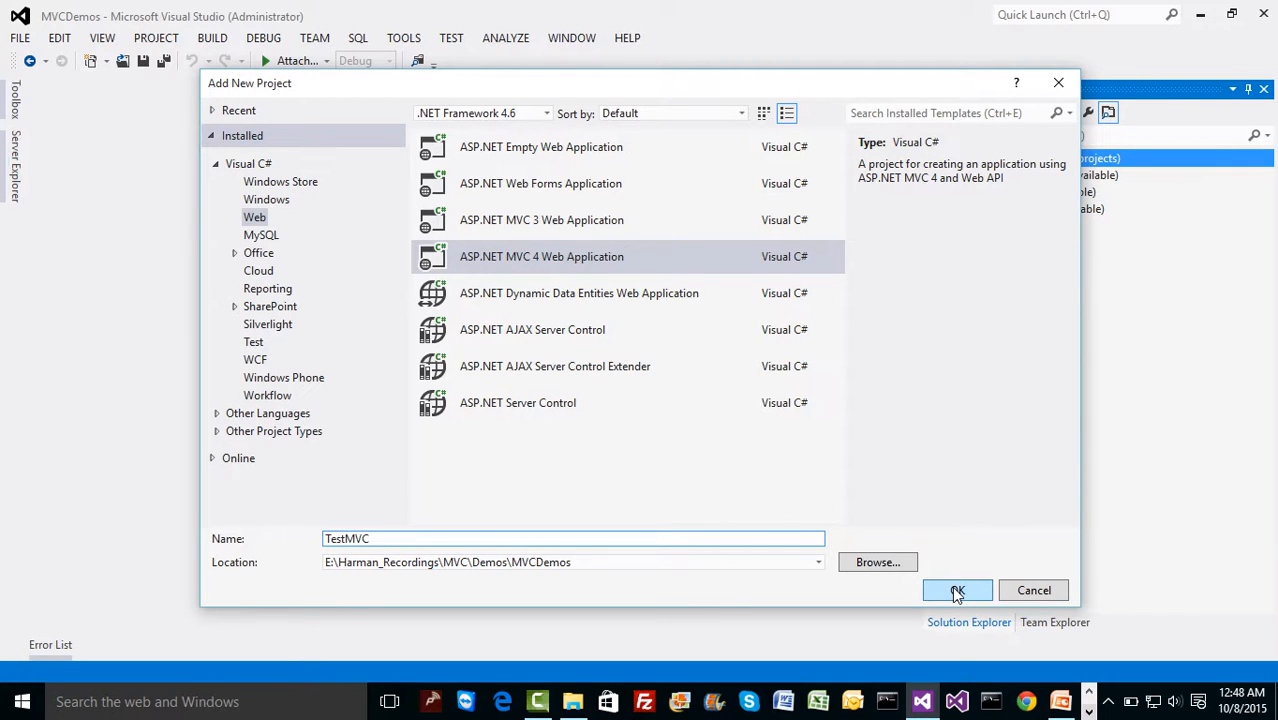
{"action": "left_click", "coordinate": [956, 590]}
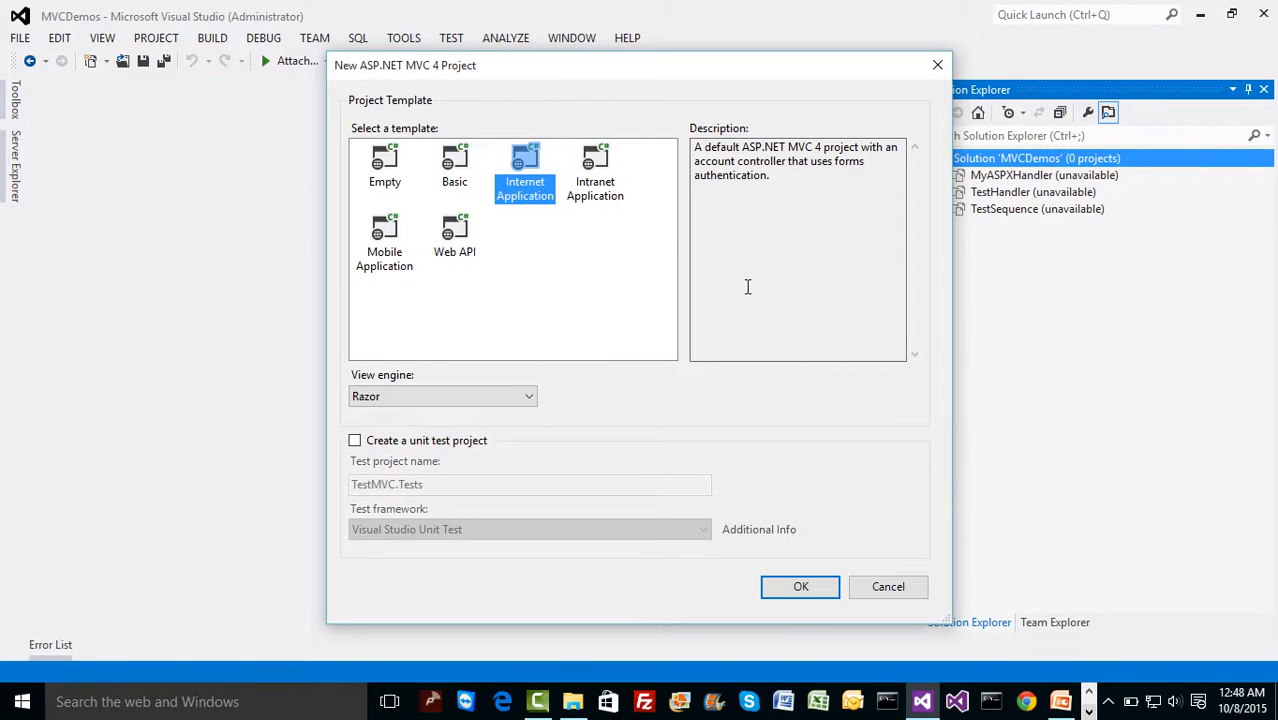
Step: Select the Empty template in the New ASP.NET MVC 4 Project dialog
{"action": "left_click", "coordinate": [384, 165]}
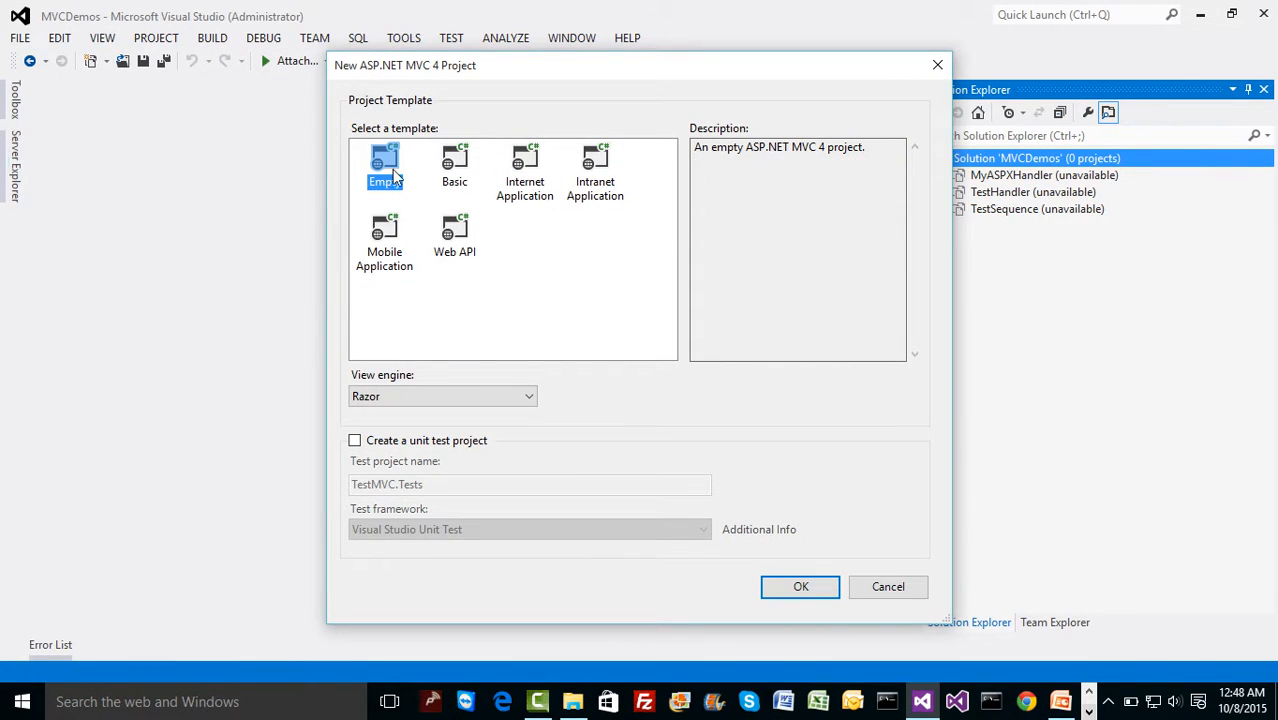
{"action": "mouse_move", "coordinate": [467, 189]}
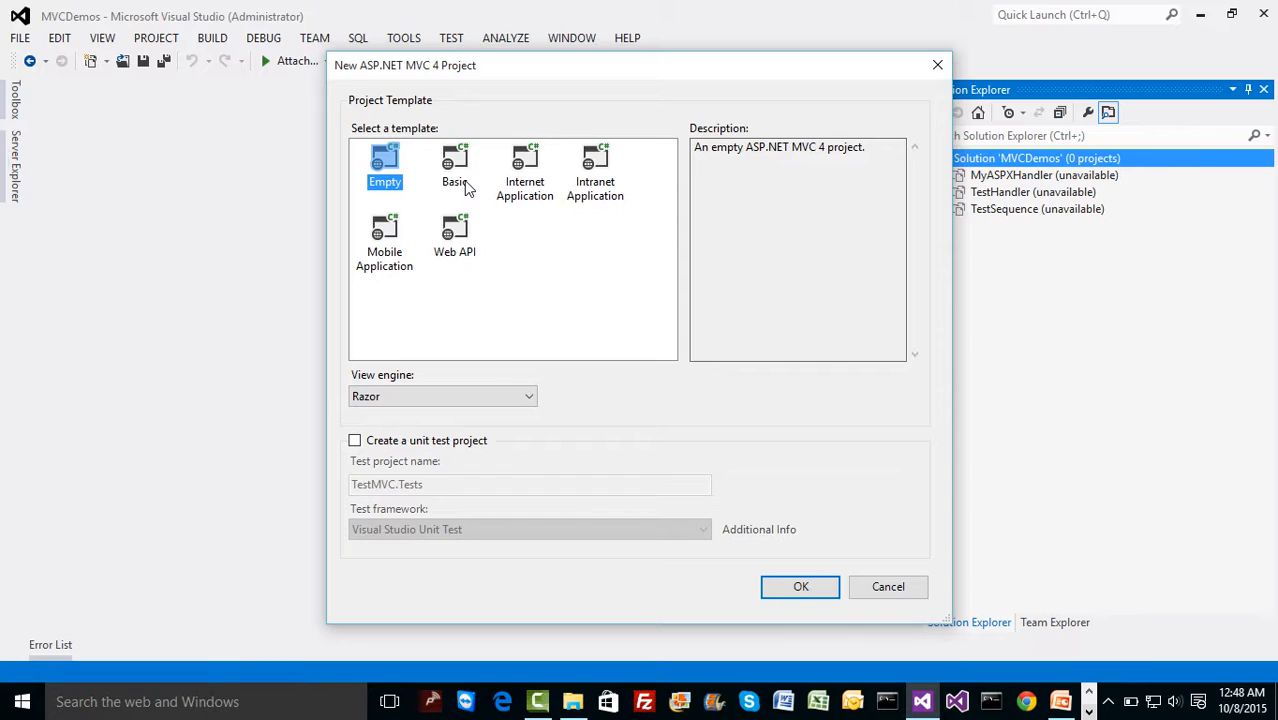
{"action": "mouse_move", "coordinate": [435, 382]}
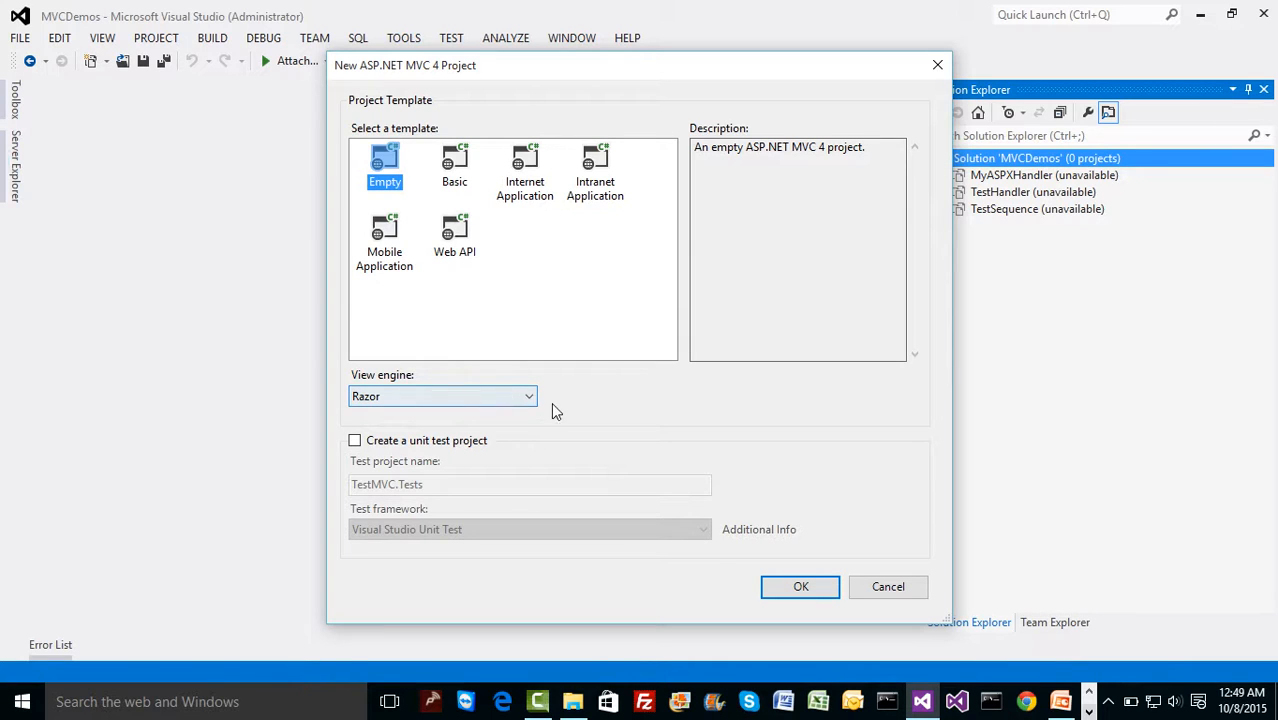
Step: Switch the view engine to ASPX and leave 'Create a unit test project' unticked
{"action": "left_click", "coordinate": [442, 396]}
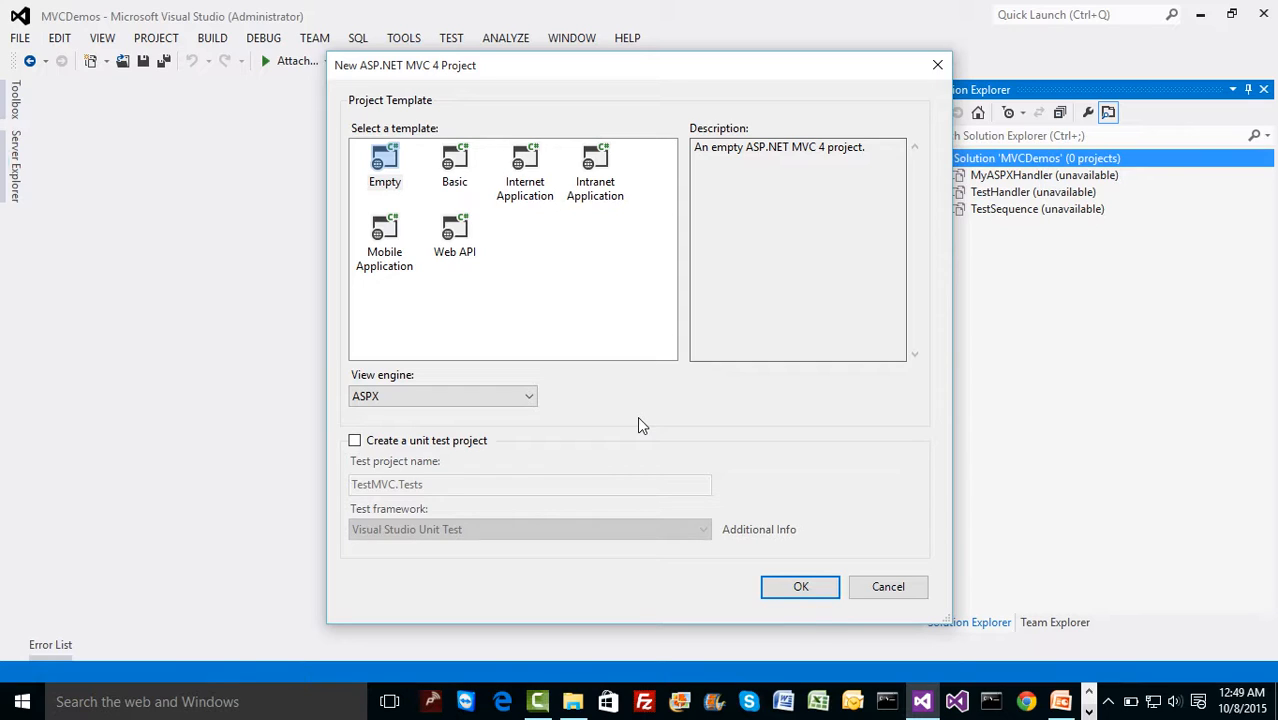
{"action": "mouse_move", "coordinate": [457, 483]}
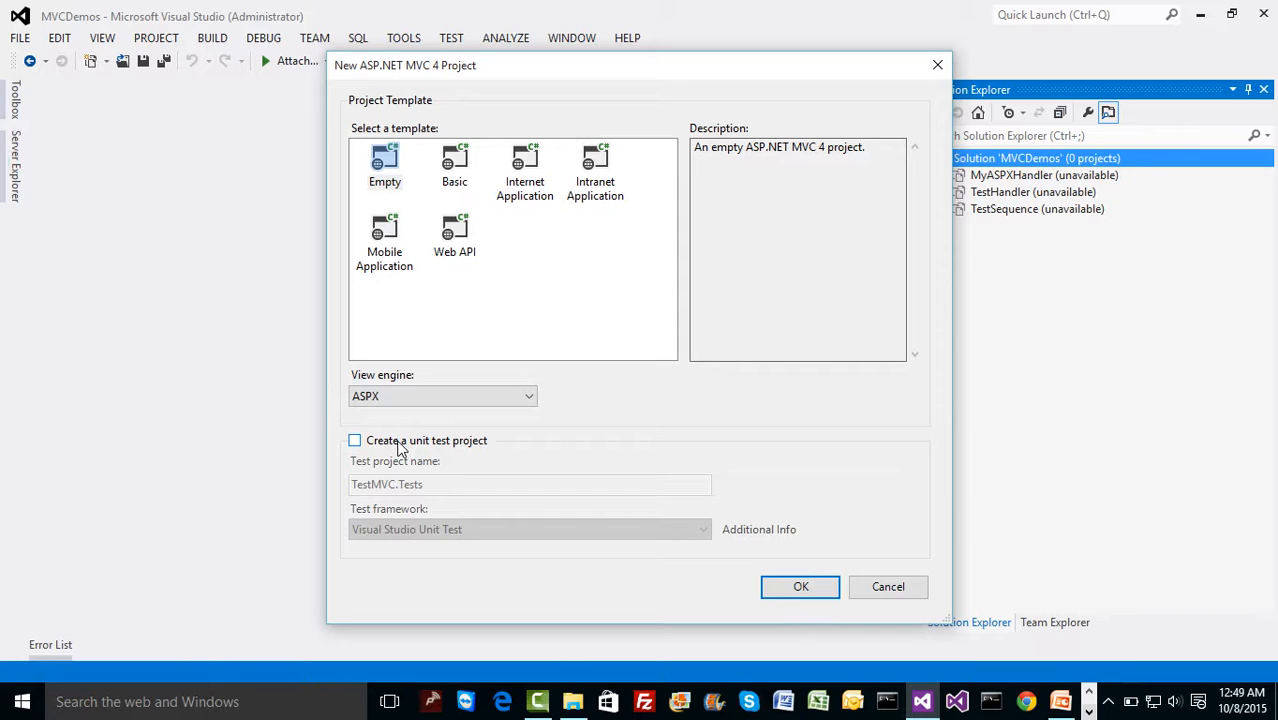
{"action": "left_click", "coordinate": [354, 440]}
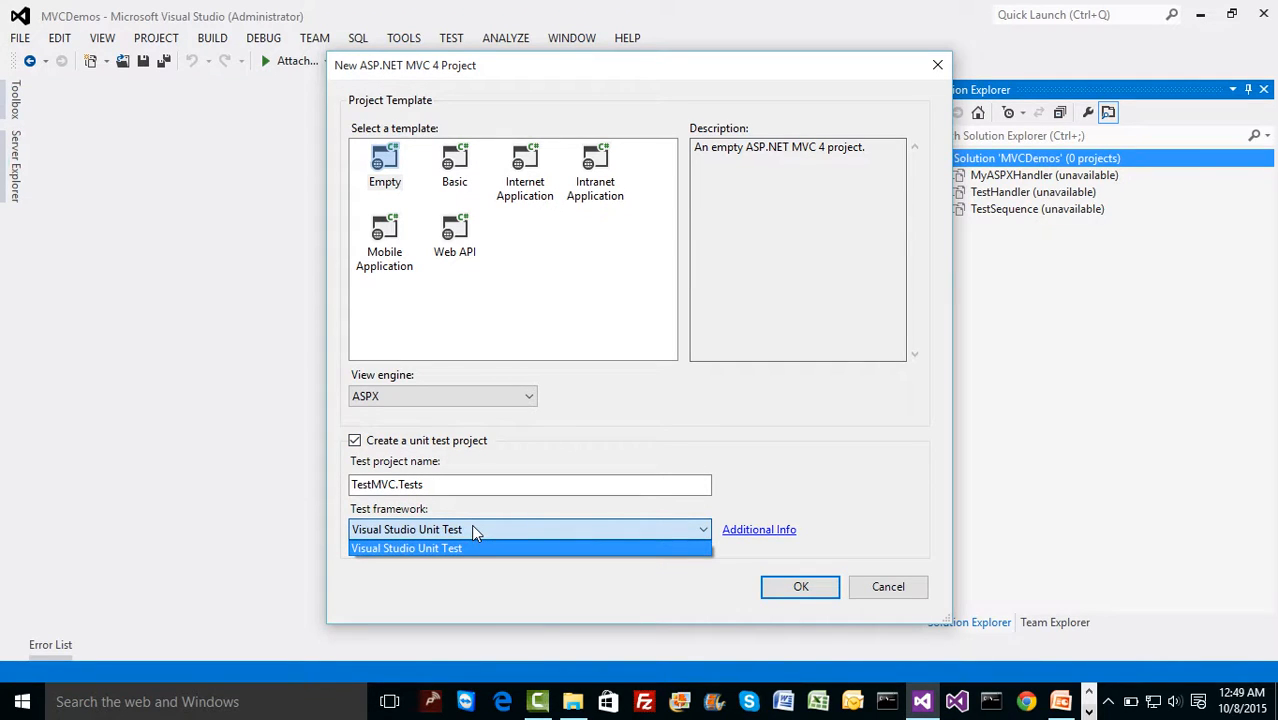
{"action": "mouse_move", "coordinate": [443, 474]}
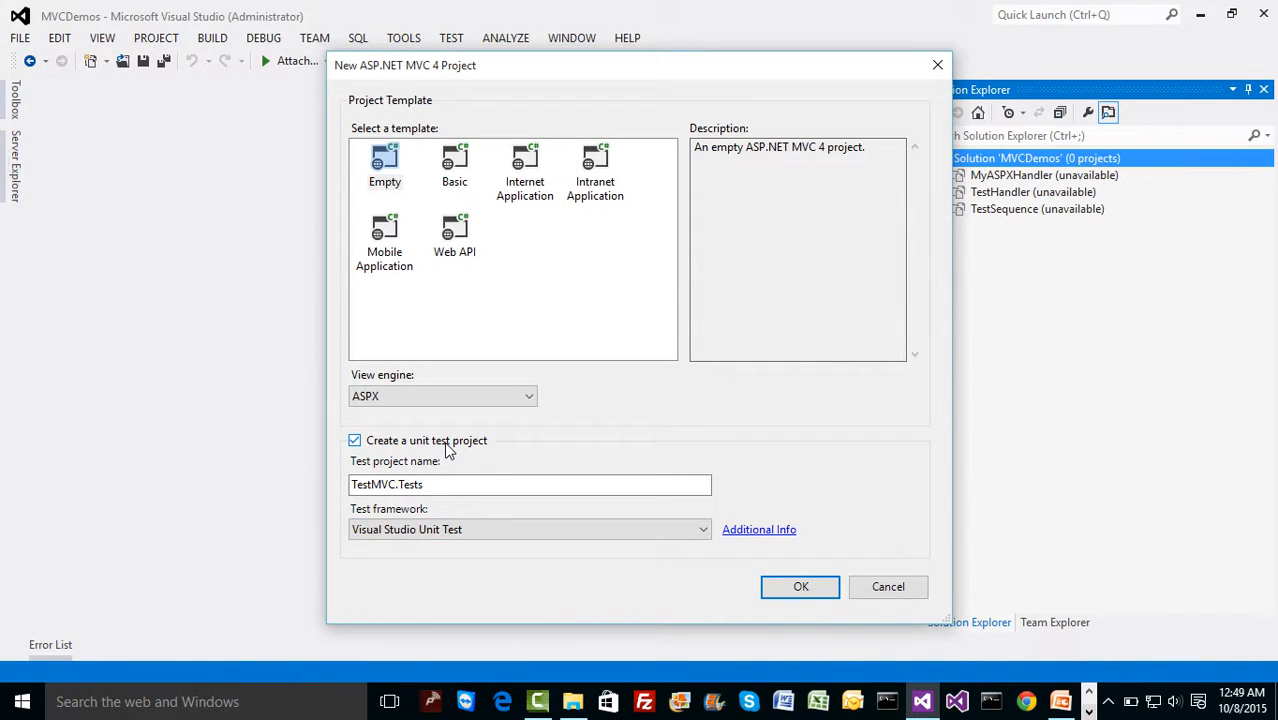
{"action": "left_click", "coordinate": [354, 440]}
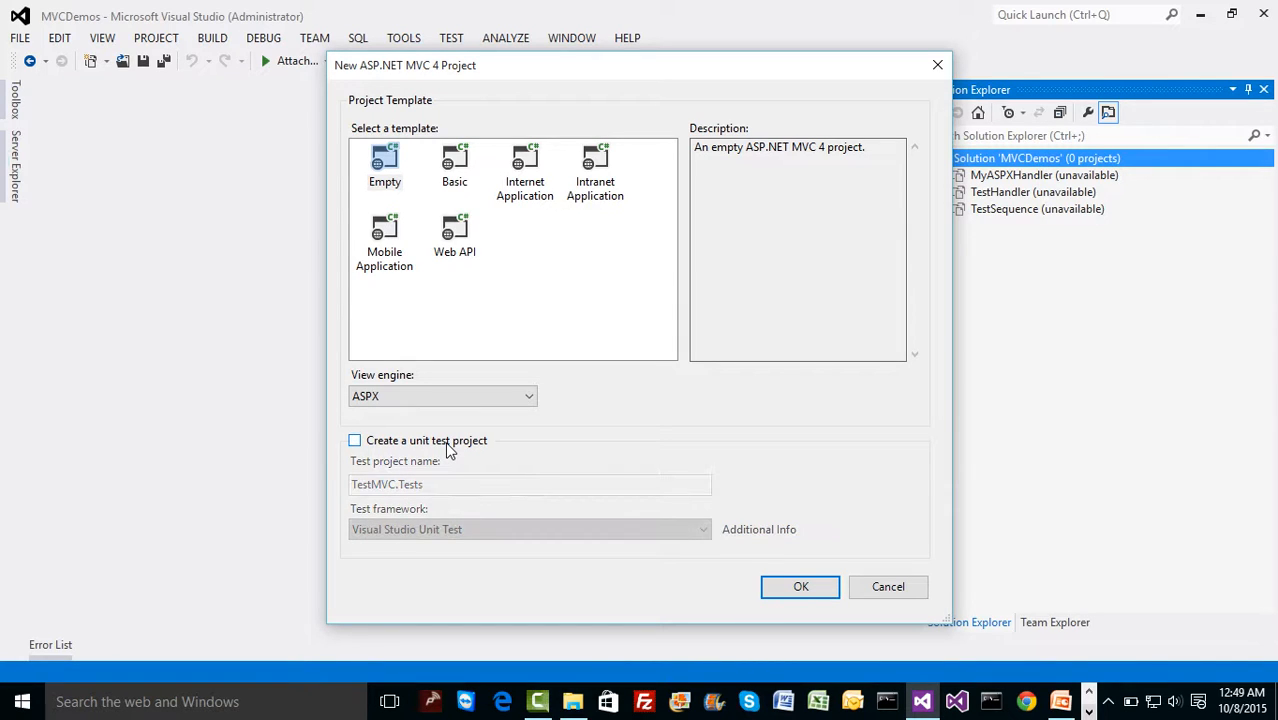
{"action": "left_click", "coordinate": [385, 165]}
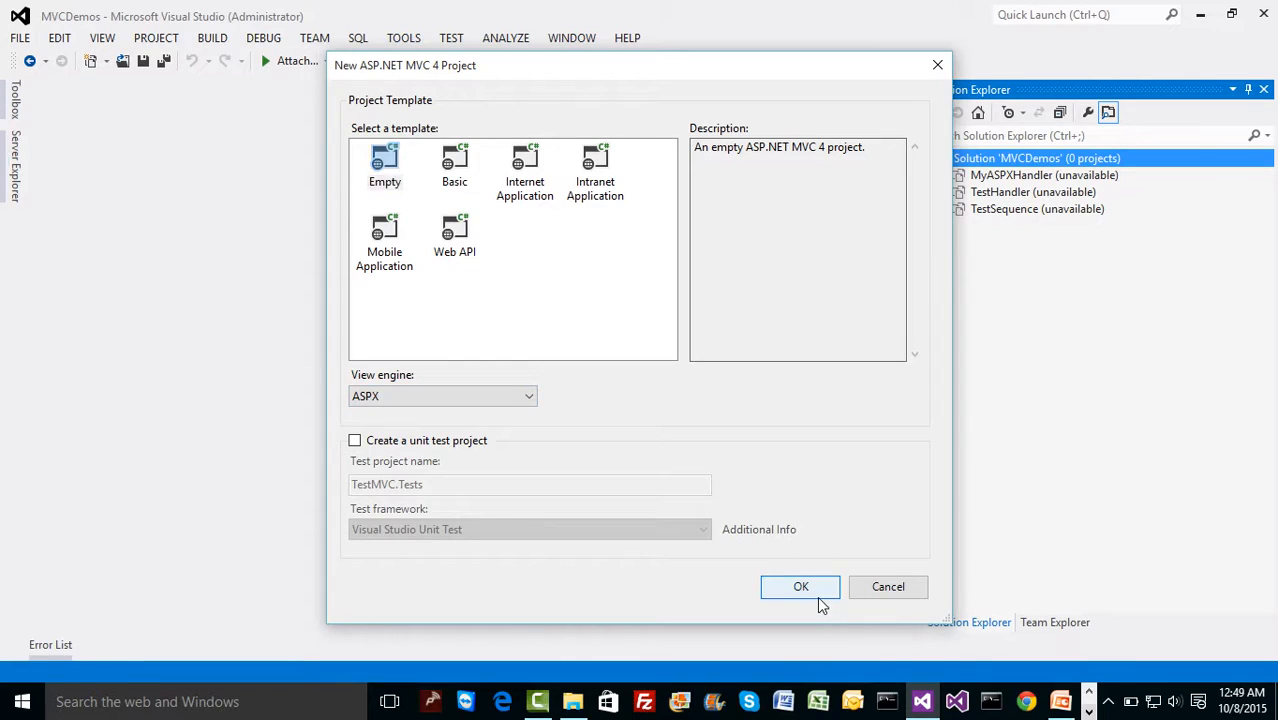
Step: Confirm the Empty ASPX template so TestMVC loads into the MVCDemos solution
{"action": "left_click", "coordinate": [800, 586]}
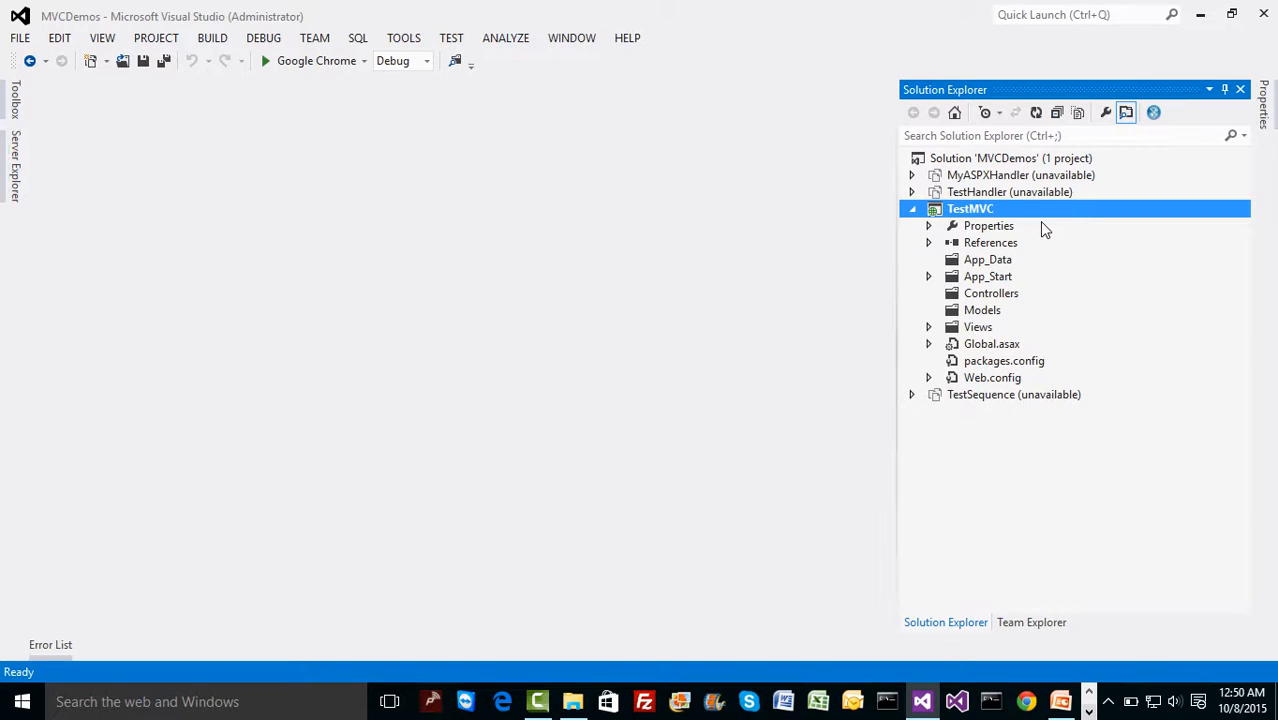
{"action": "left_click", "coordinate": [988, 276]}
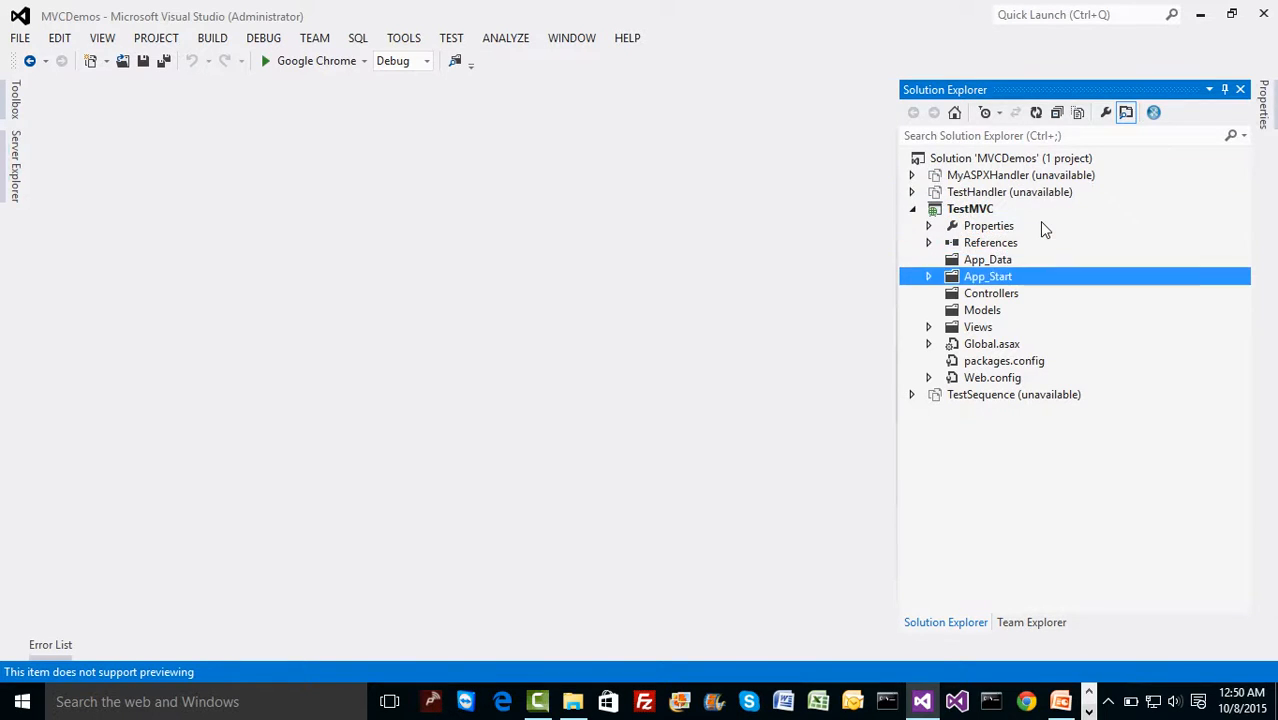
{"action": "left_click", "coordinate": [988, 225]}
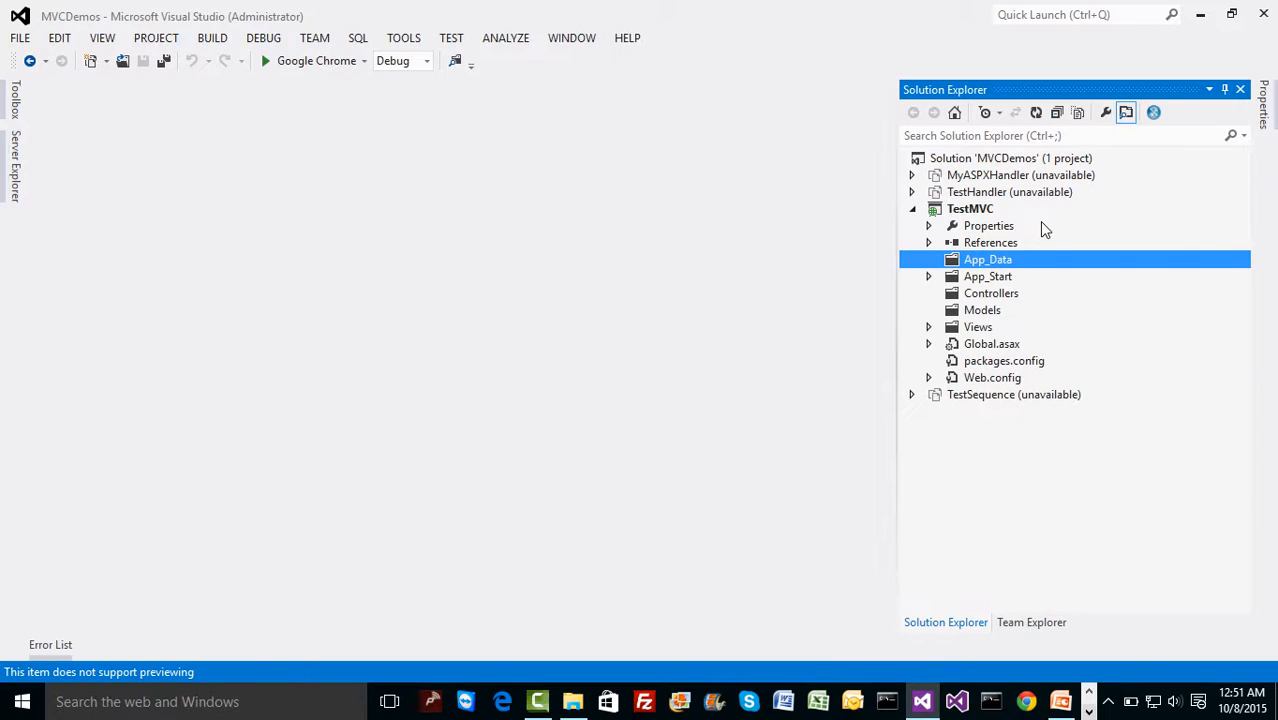
{"action": "left_click", "coordinate": [988, 276]}
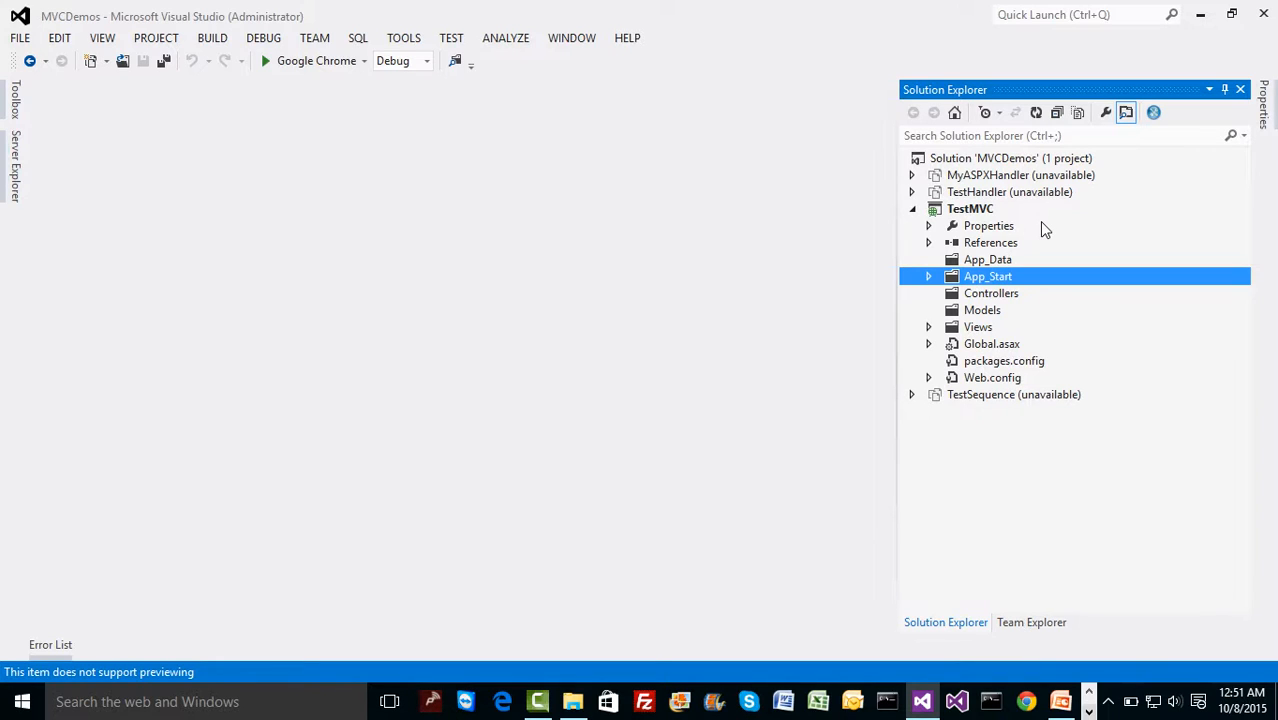
{"action": "left_click", "coordinate": [991, 293]}
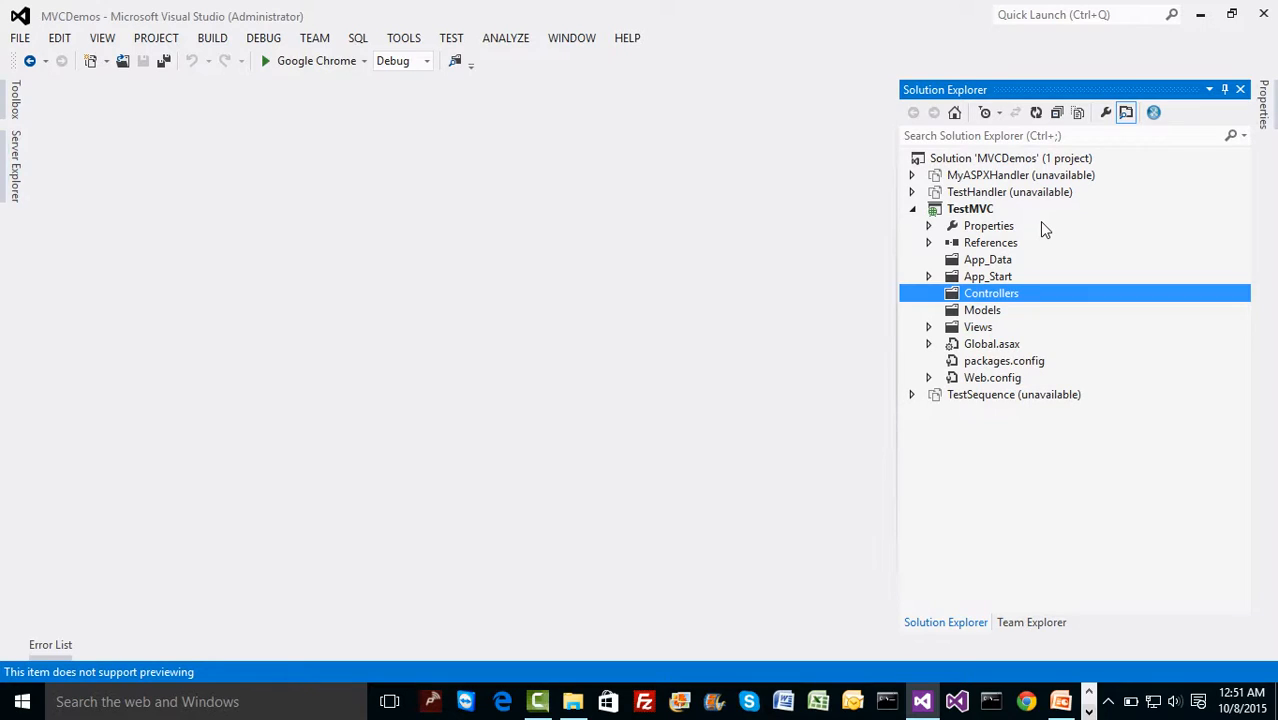
{"action": "left_click", "coordinate": [977, 327]}
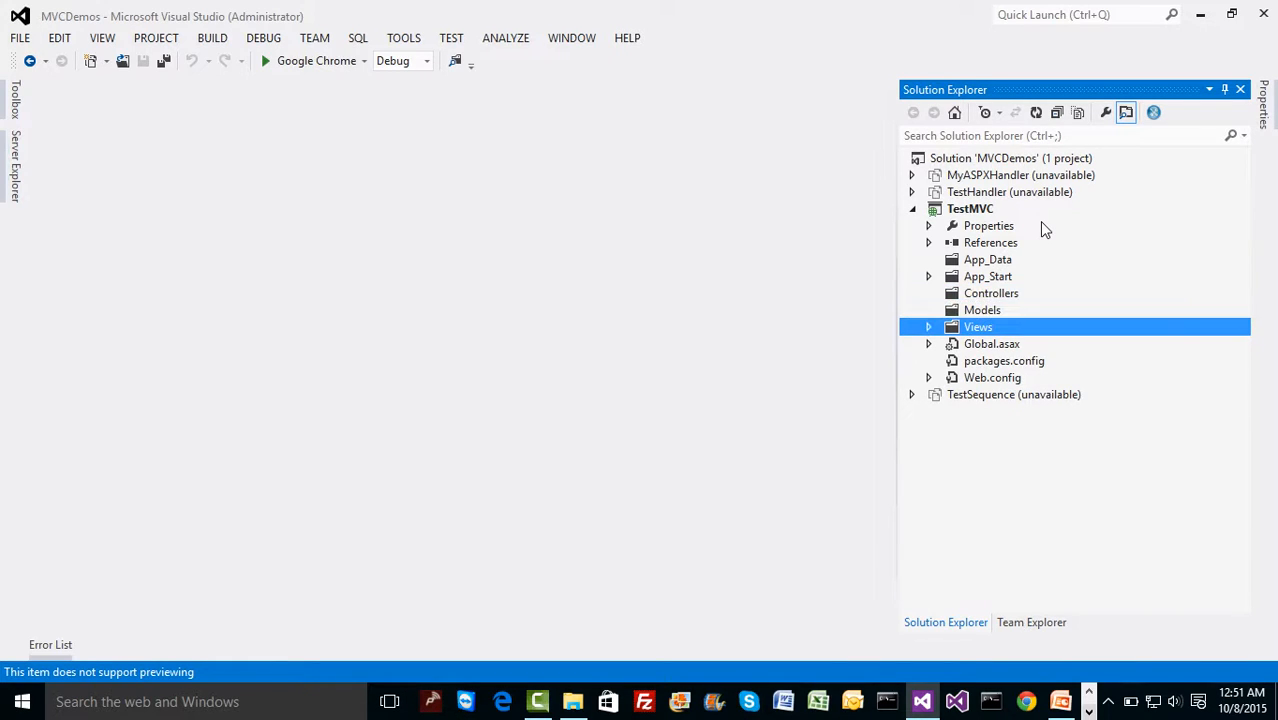
{"action": "left_click", "coordinate": [982, 310]}
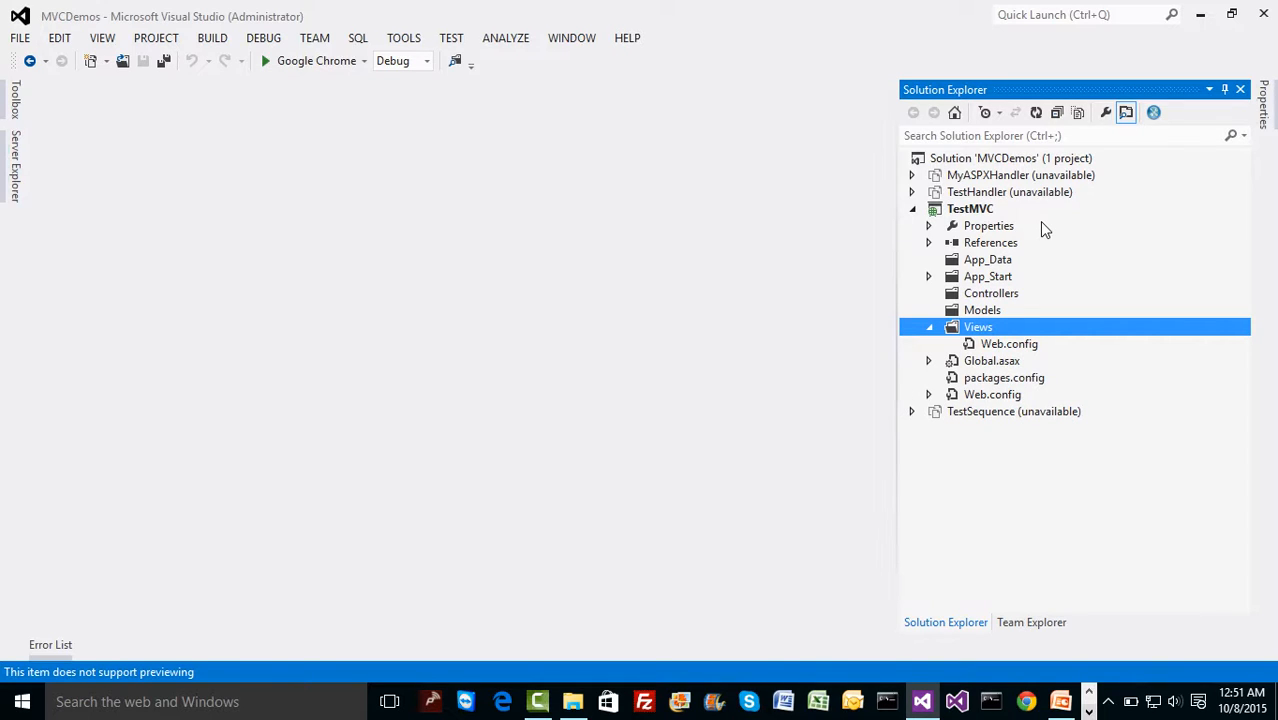
{"action": "left_click", "coordinate": [929, 327]}
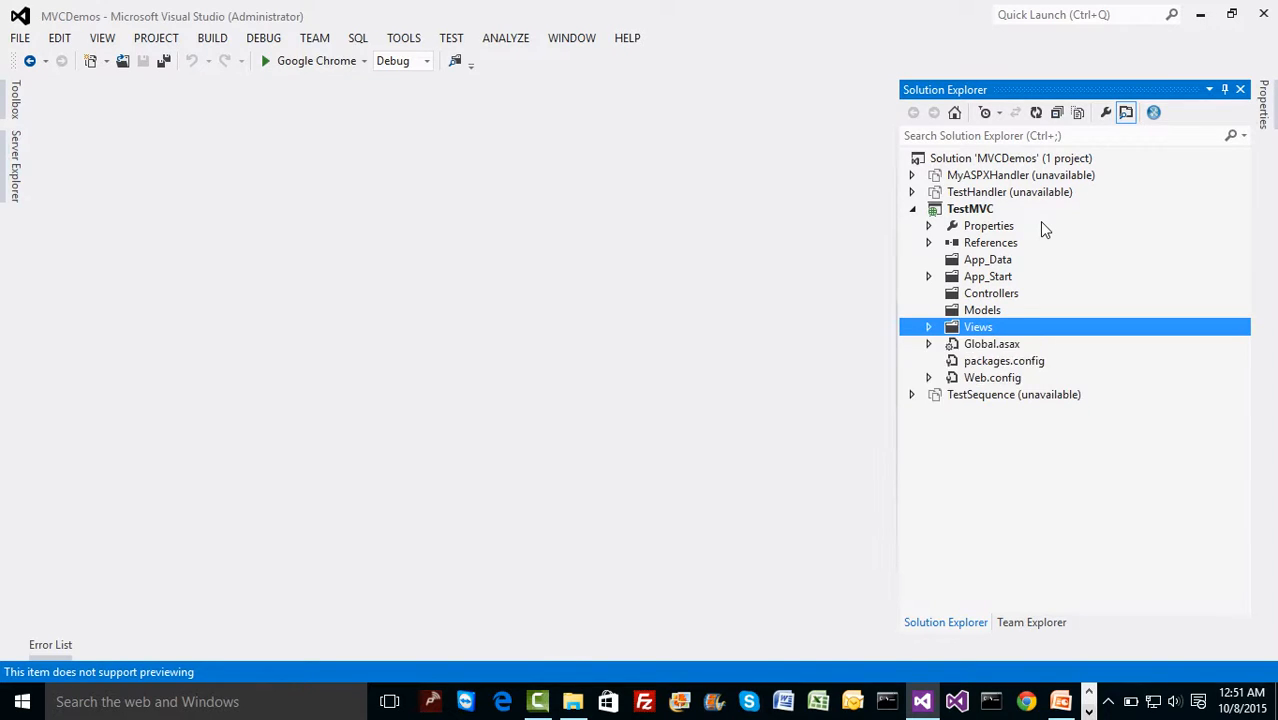
{"action": "left_click", "coordinate": [991, 293]}
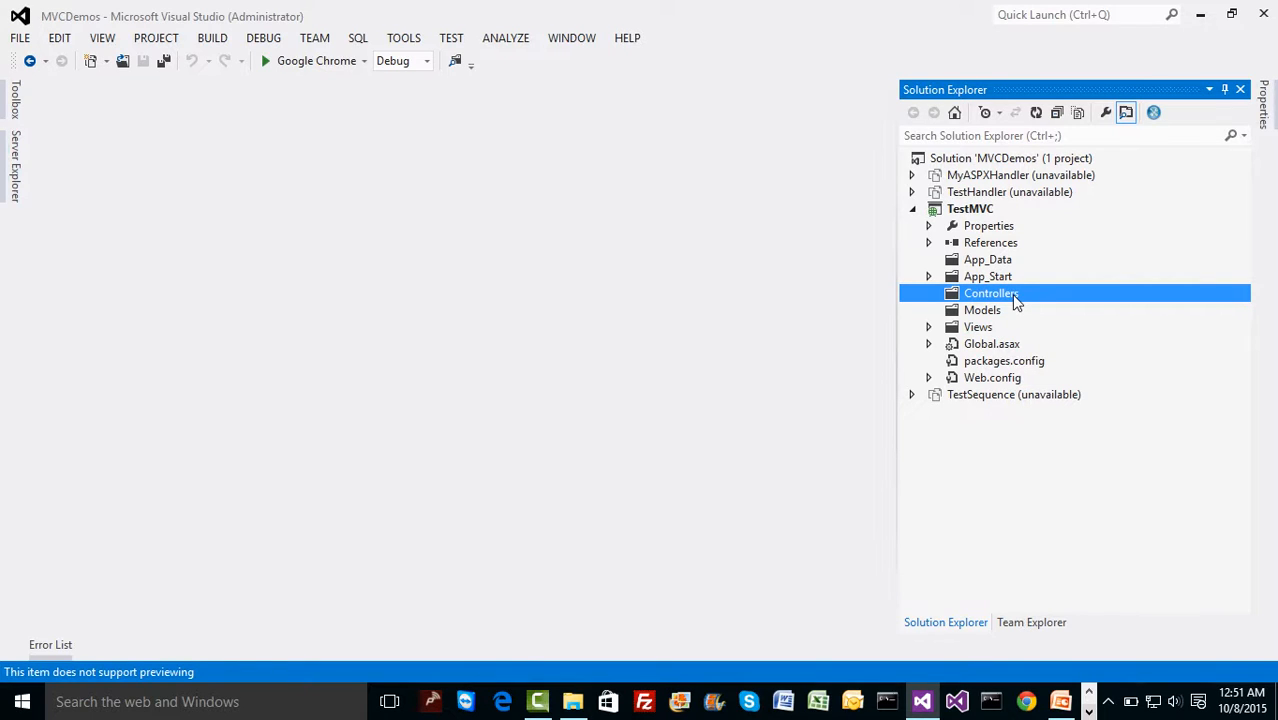
Step: Add HomeController to the Controllers folder using the Empty MVC controller template
{"action": "right_click", "coordinate": [991, 293]}
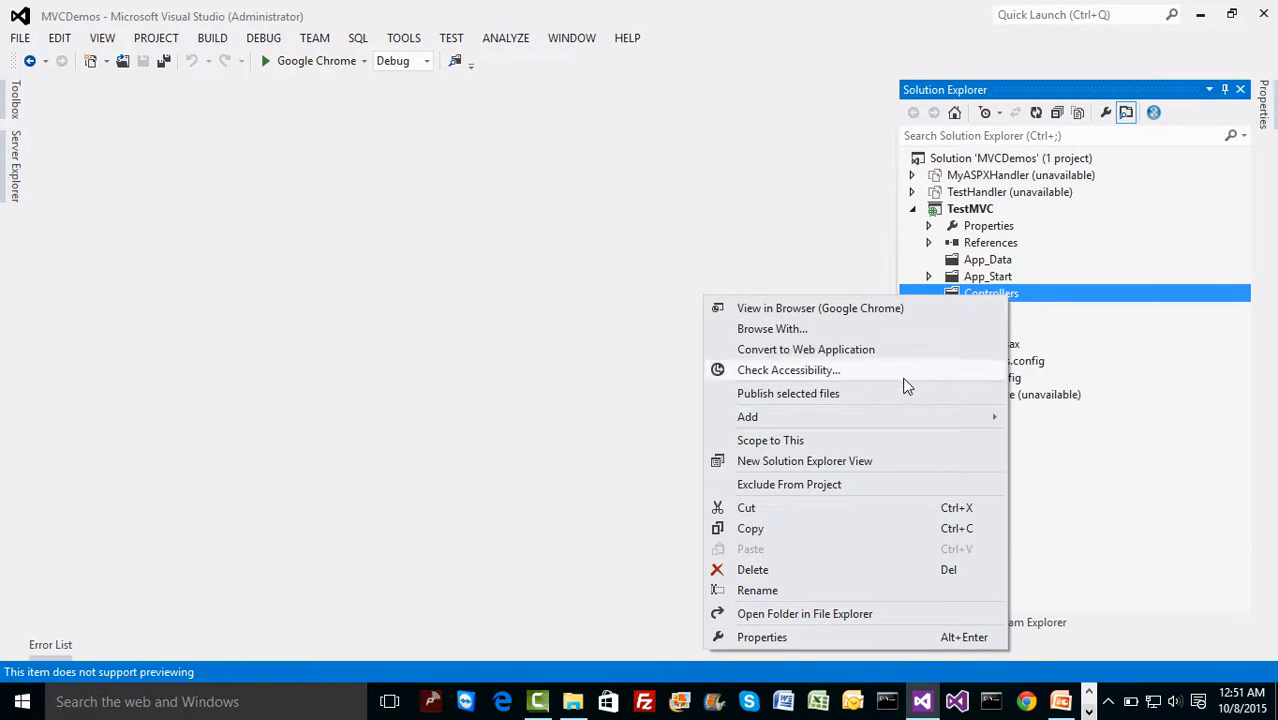
{"action": "mouse_move", "coordinate": [747, 416]}
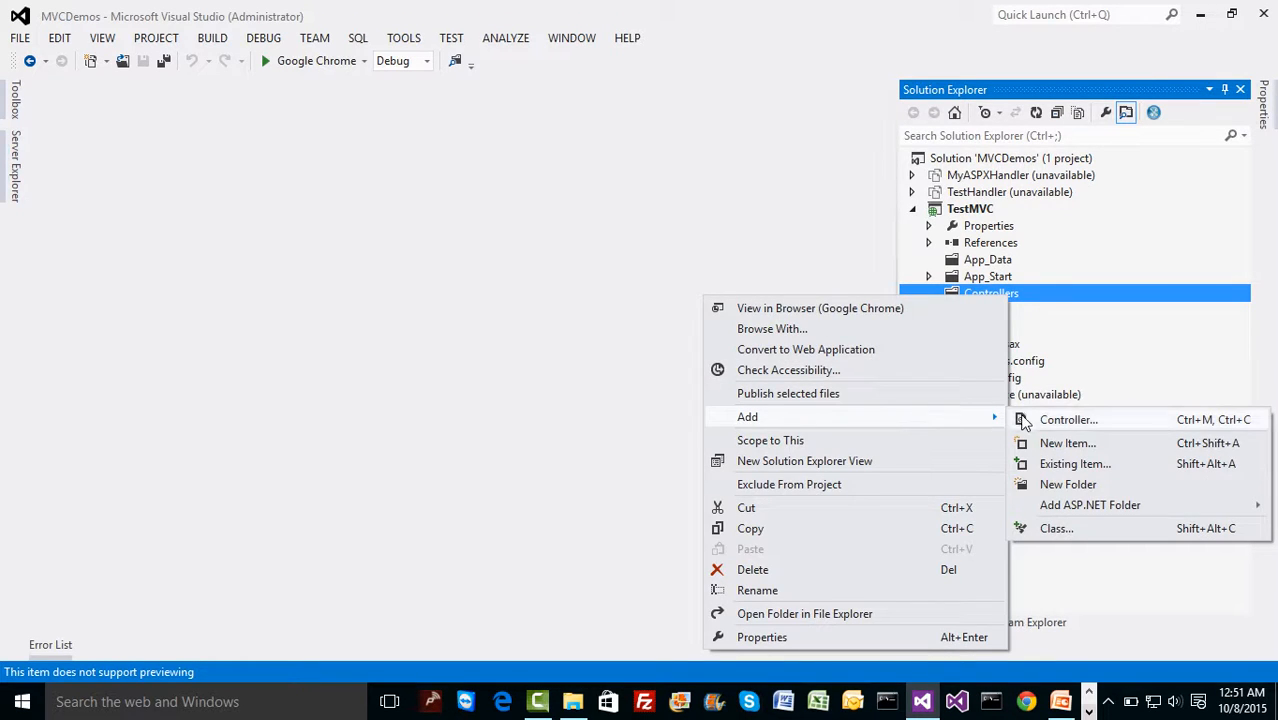
{"action": "mouse_move", "coordinate": [1045, 420]}
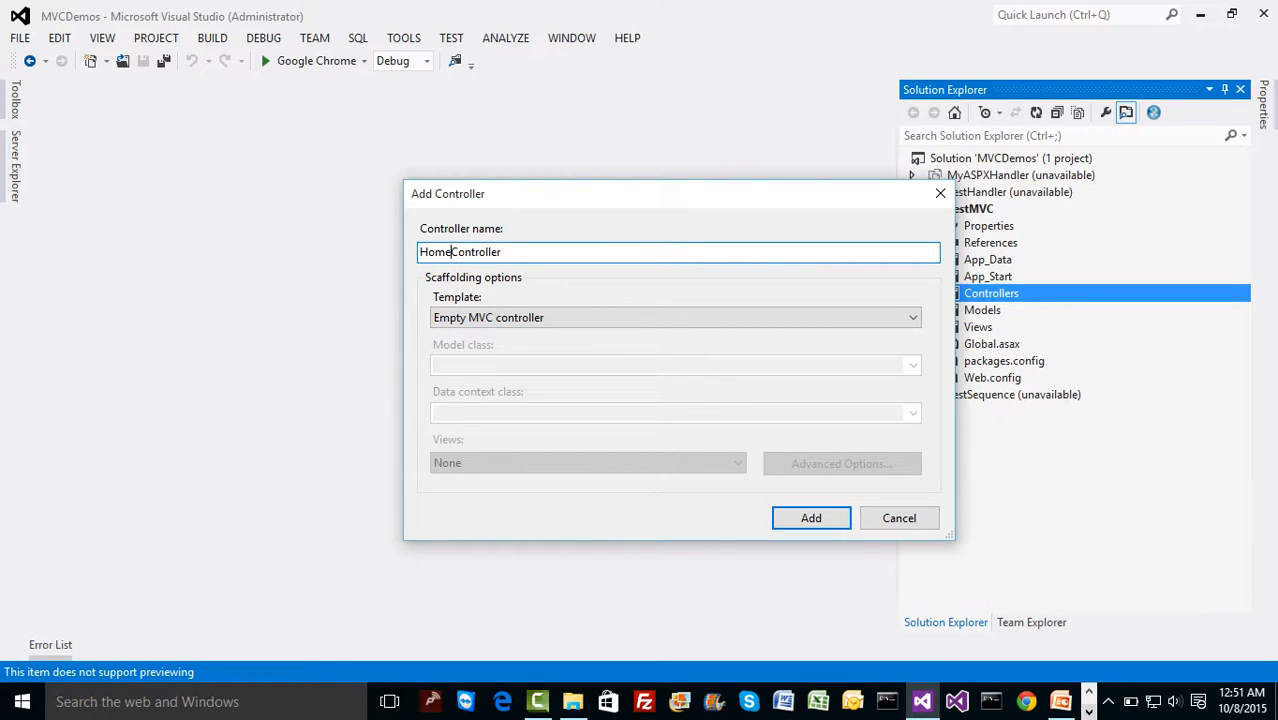
{"action": "mouse_move", "coordinate": [585, 303]}
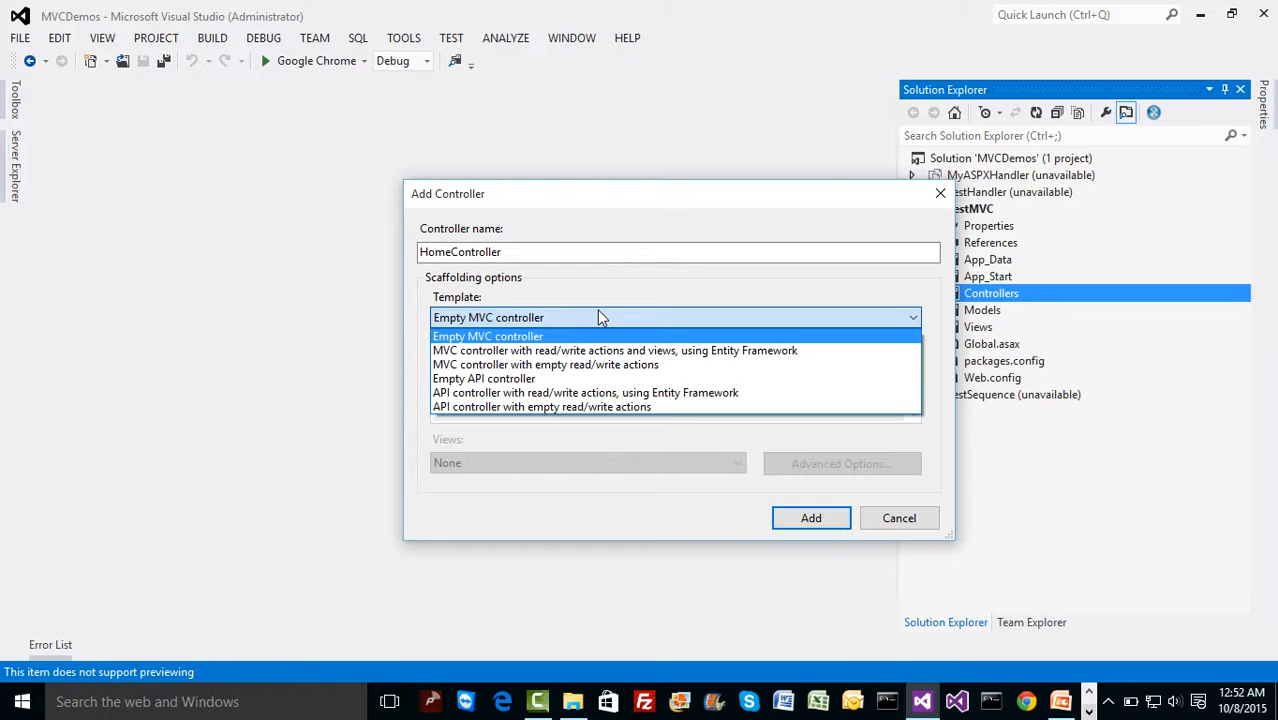
{"action": "left_click", "coordinate": [488, 335]}
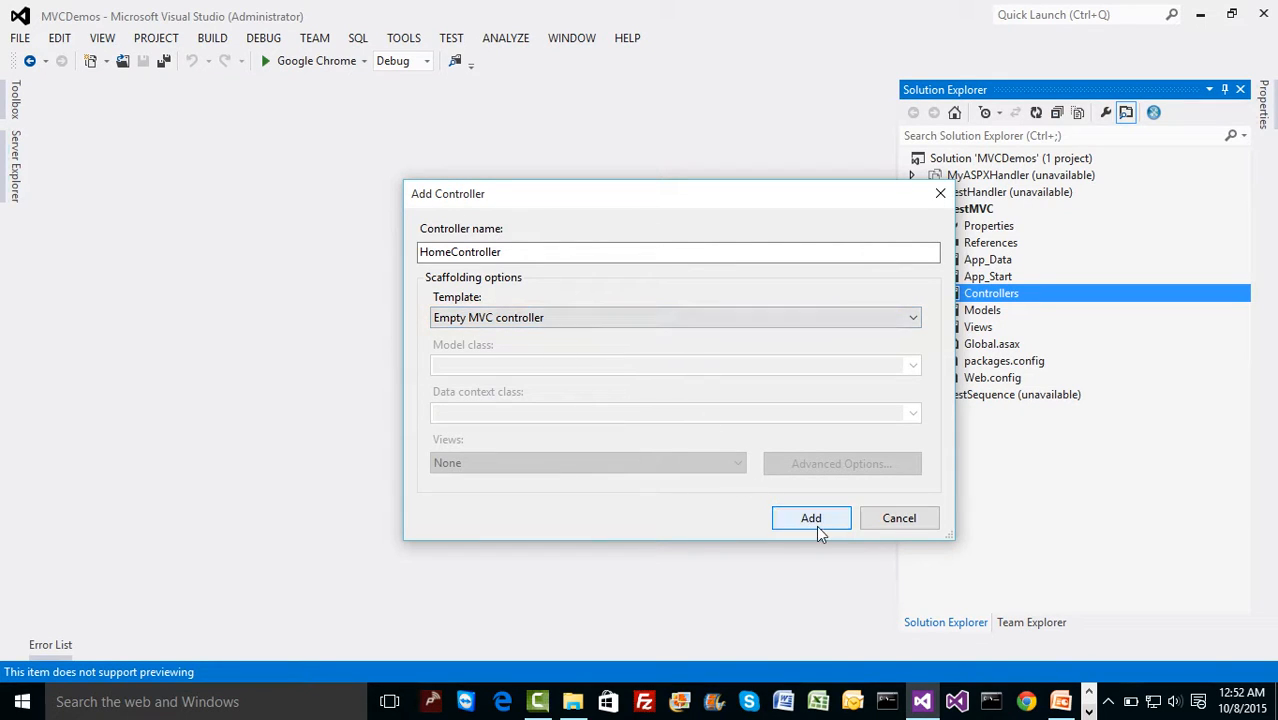
{"action": "left_click", "coordinate": [811, 517]}
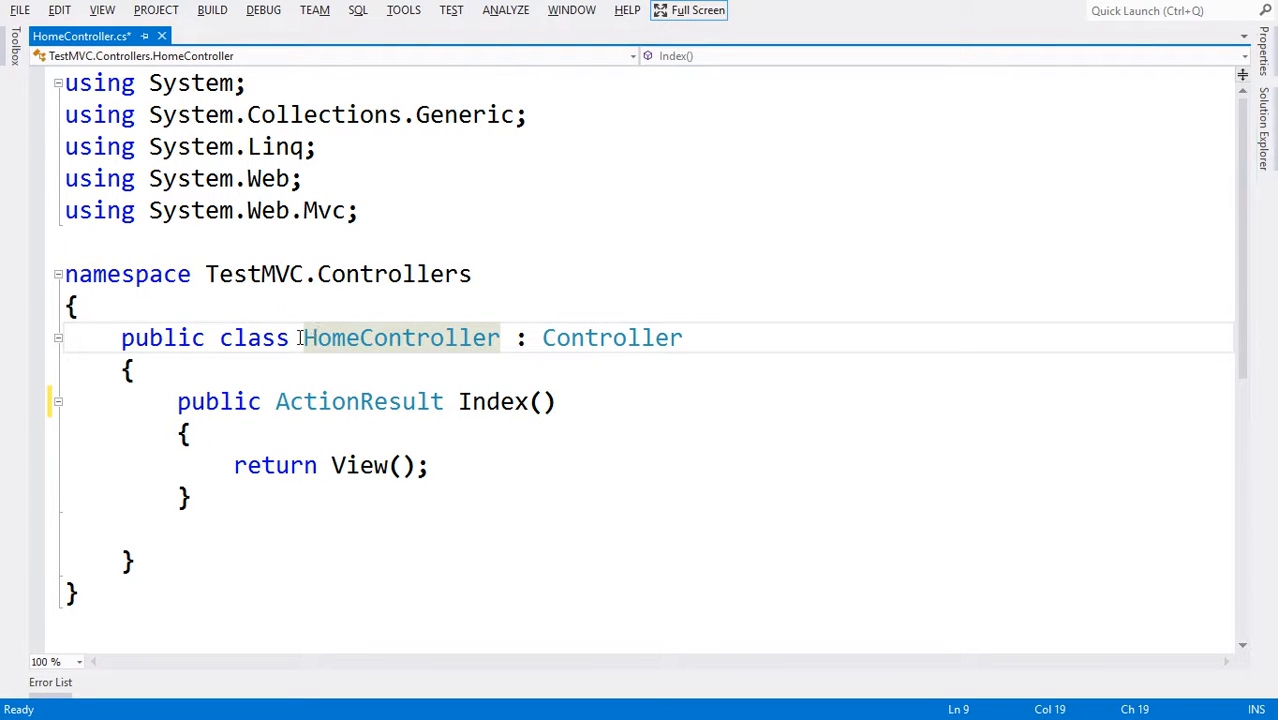
Step: Highlight the HomeController class name and Index action parts, then exit full-screen view
{"action": "double_click", "coordinate": [400, 337]}
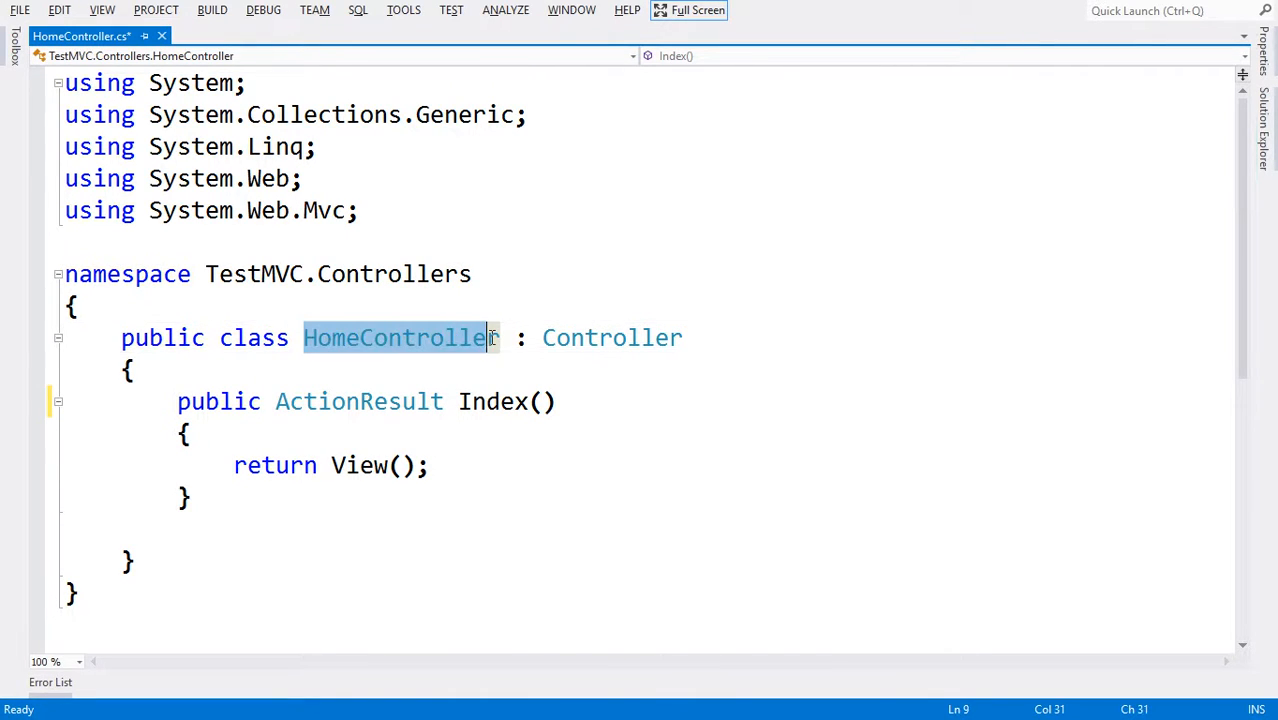
{"action": "left_click", "coordinate": [305, 337]}
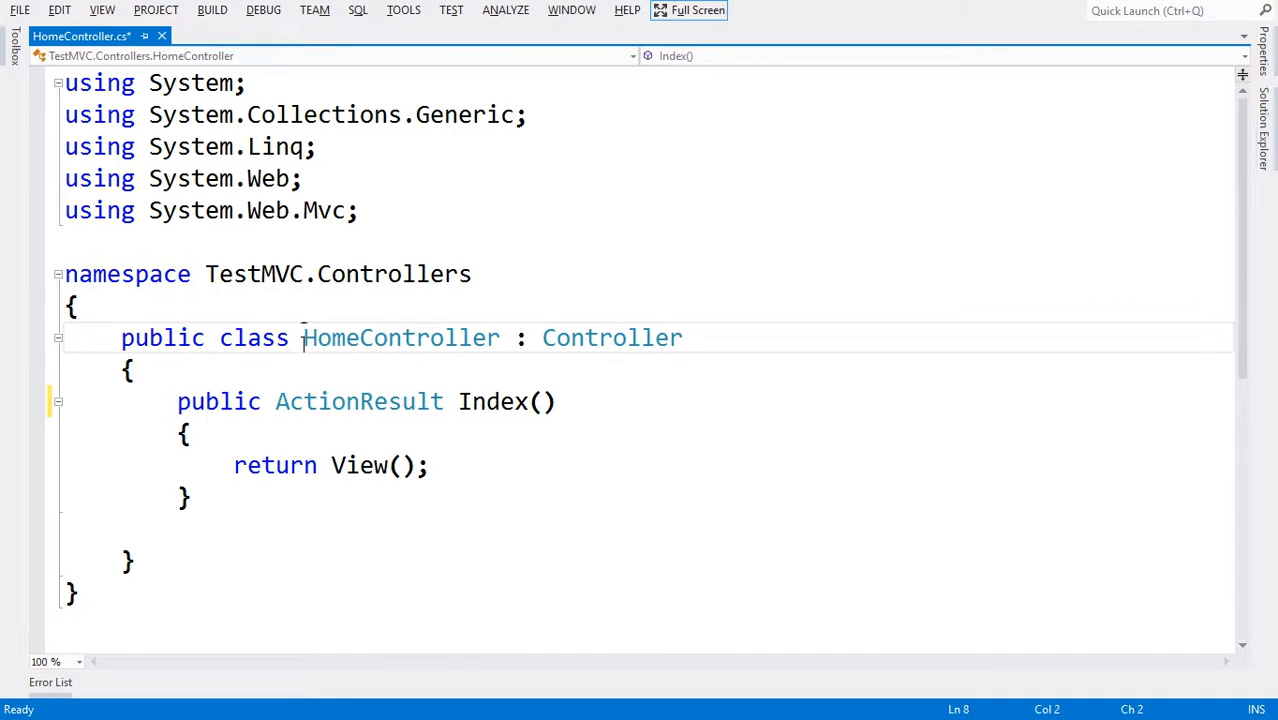
{"action": "double_click", "coordinate": [400, 337]}
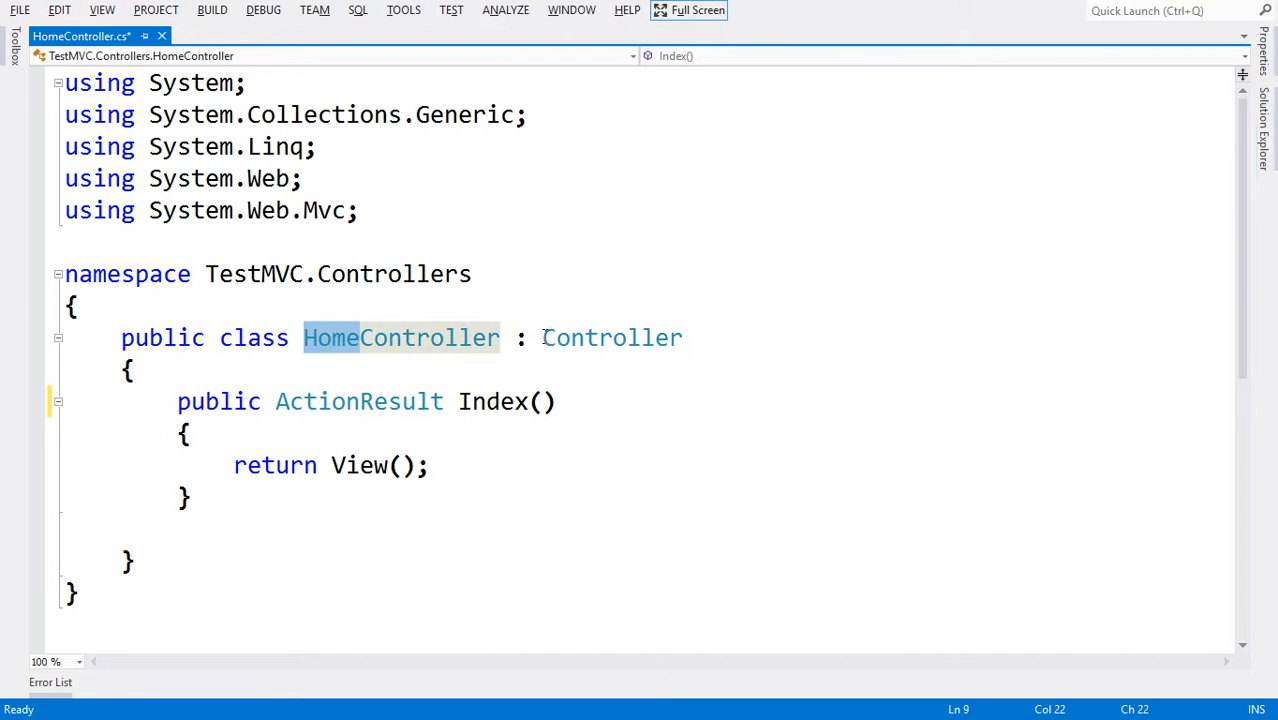
{"action": "mouse_move", "coordinate": [612, 337]}
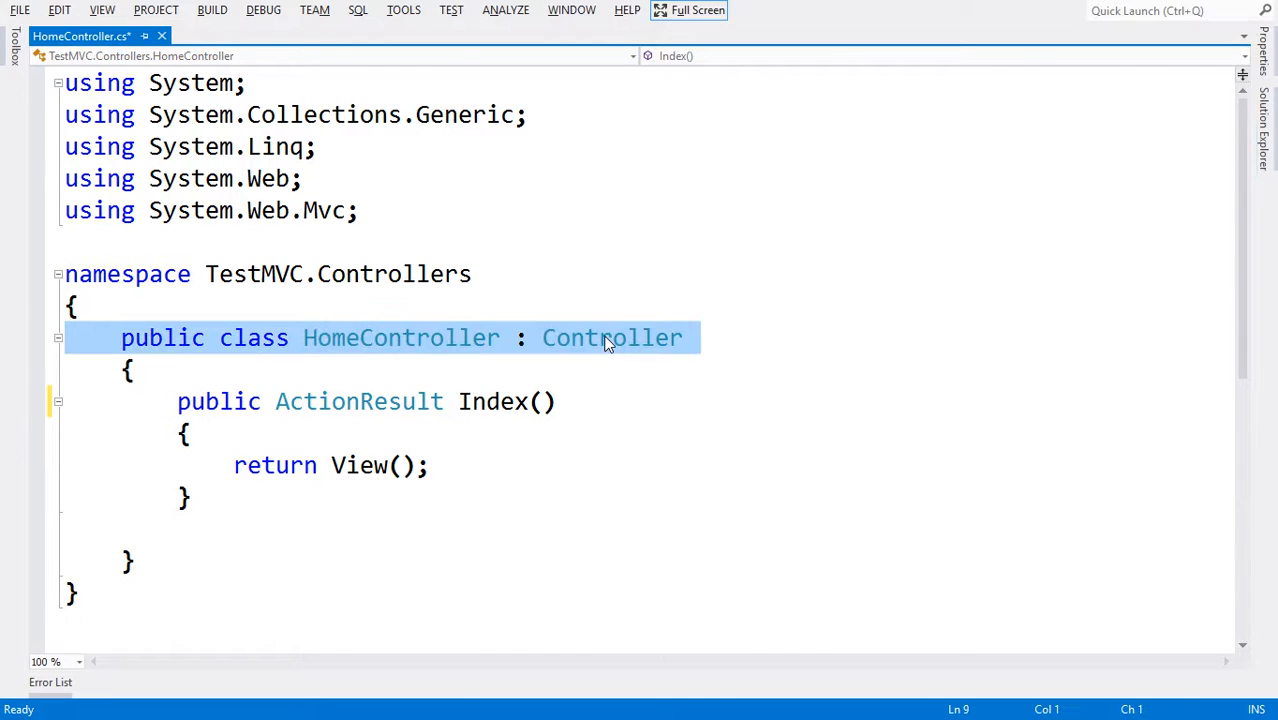
{"action": "double_click", "coordinate": [493, 401]}
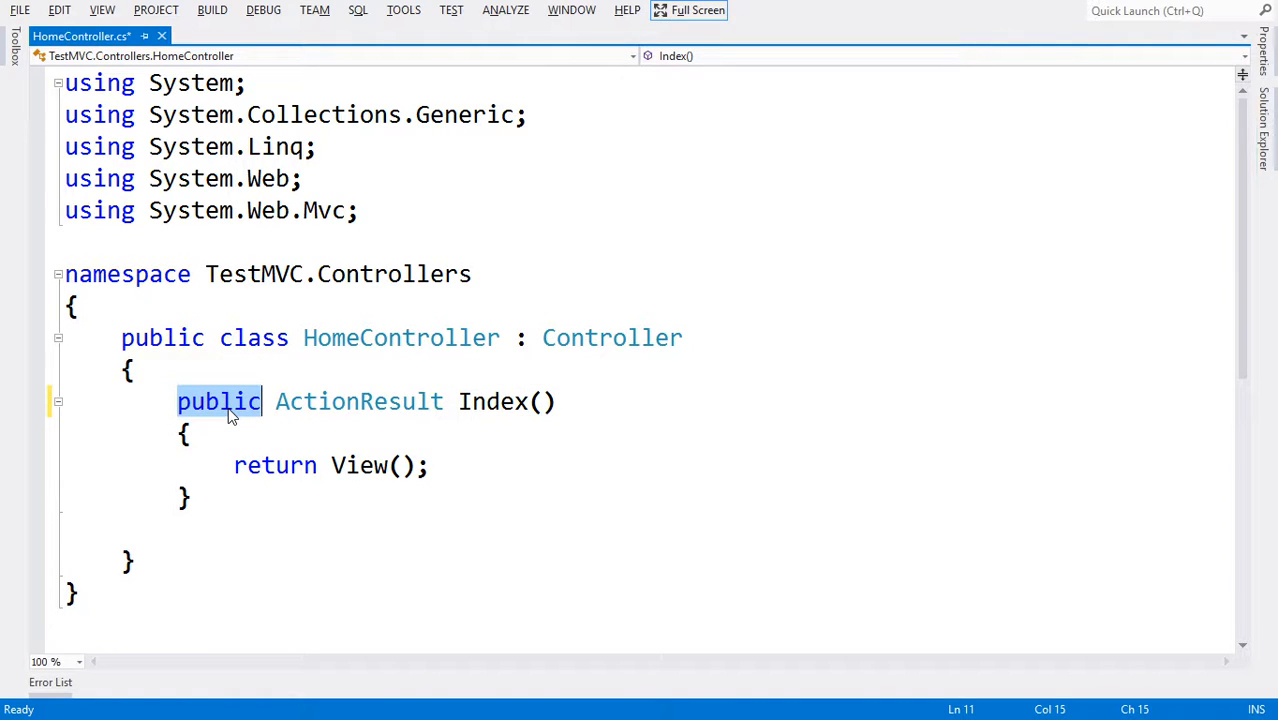
{"action": "double_click", "coordinate": [359, 401]}
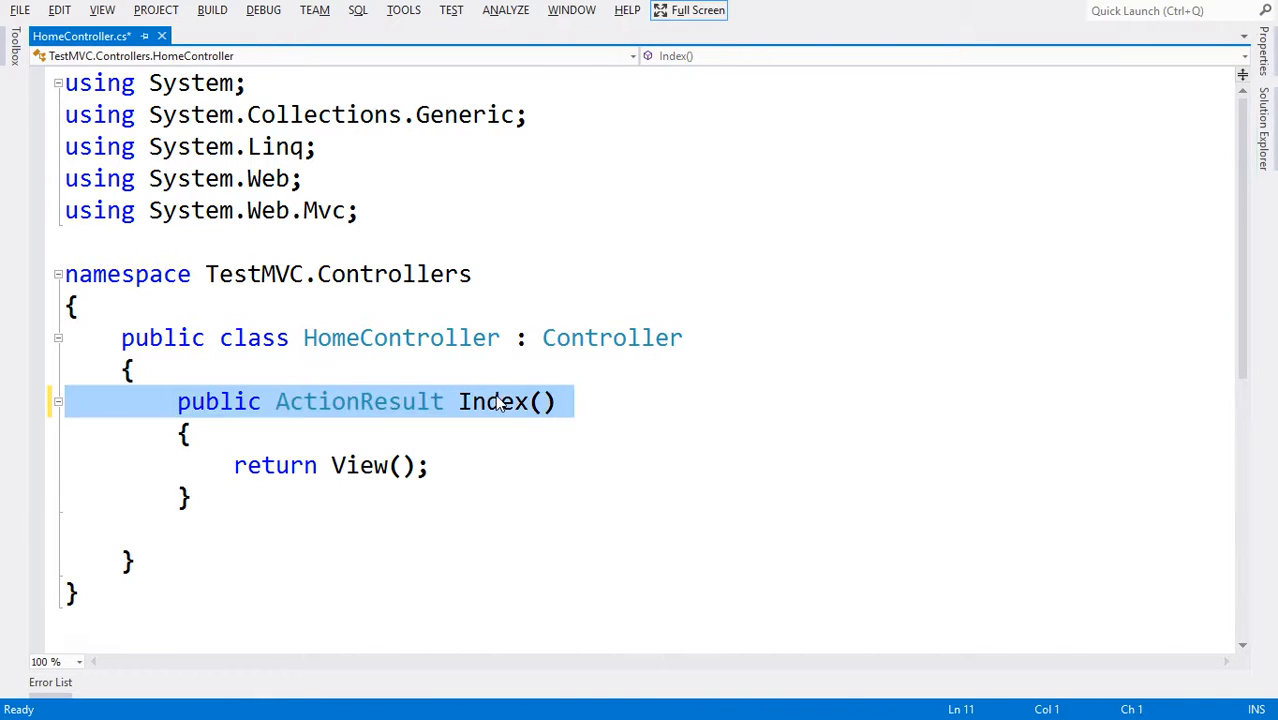
{"action": "double_click", "coordinate": [491, 401]}
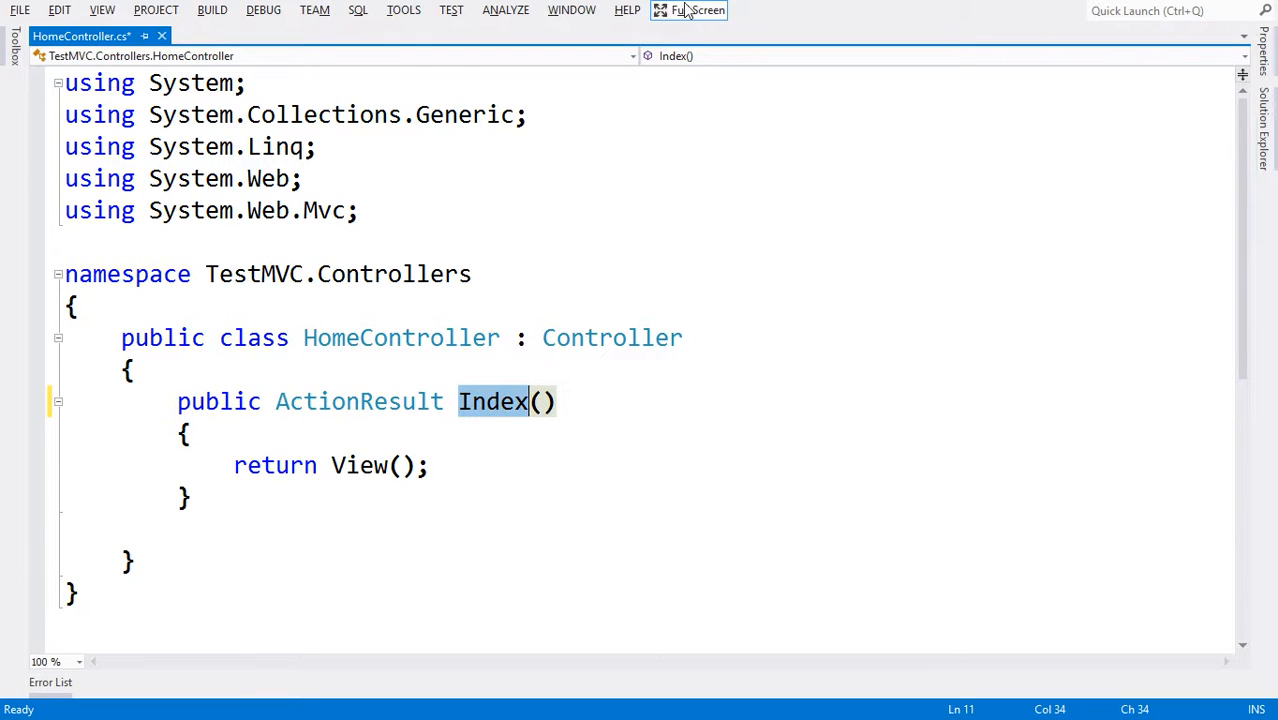
{"action": "left_click", "coordinate": [689, 10]}
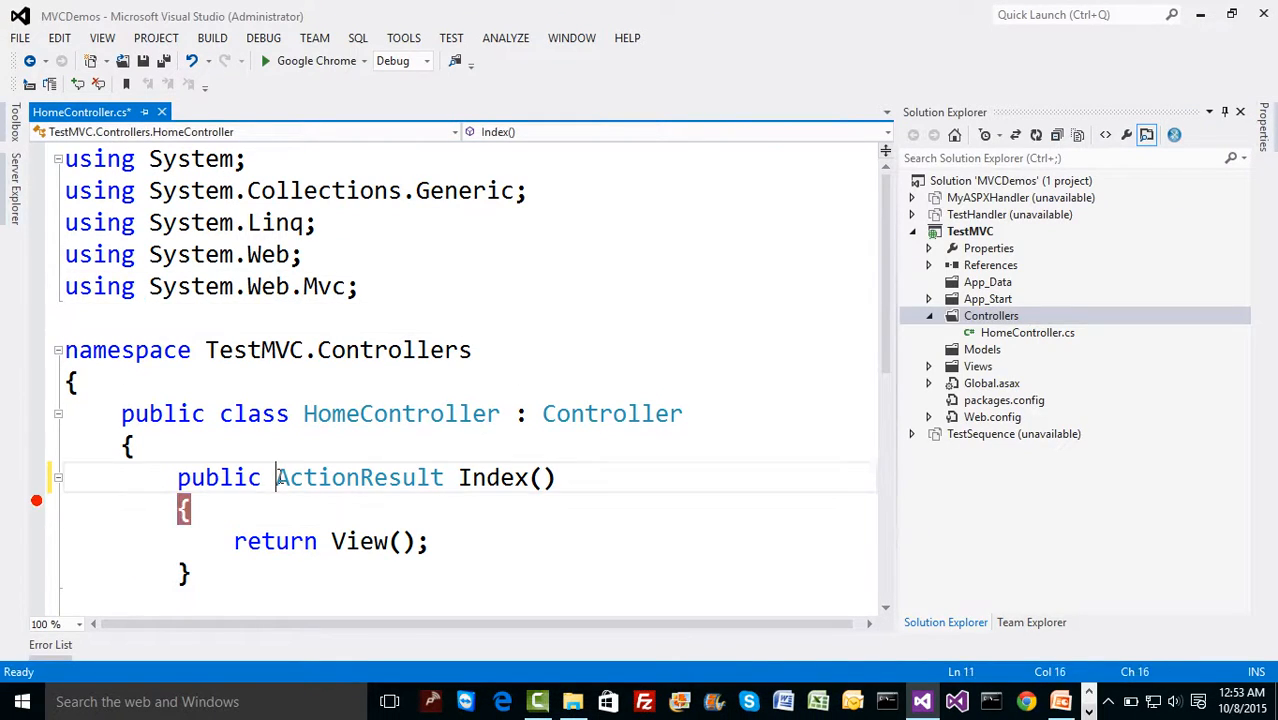
Step: Highlight the ActionResult return type of the Index action
{"action": "double_click", "coordinate": [358, 477]}
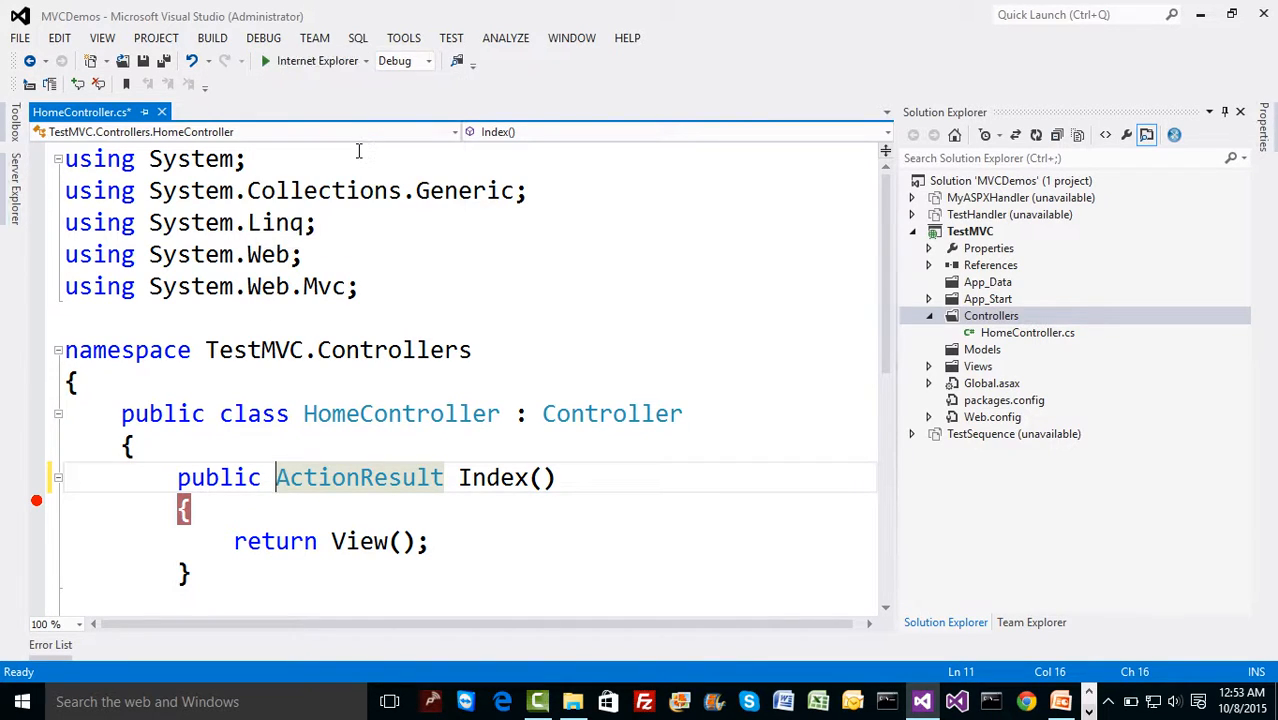
{"action": "mouse_move", "coordinate": [317, 61]}
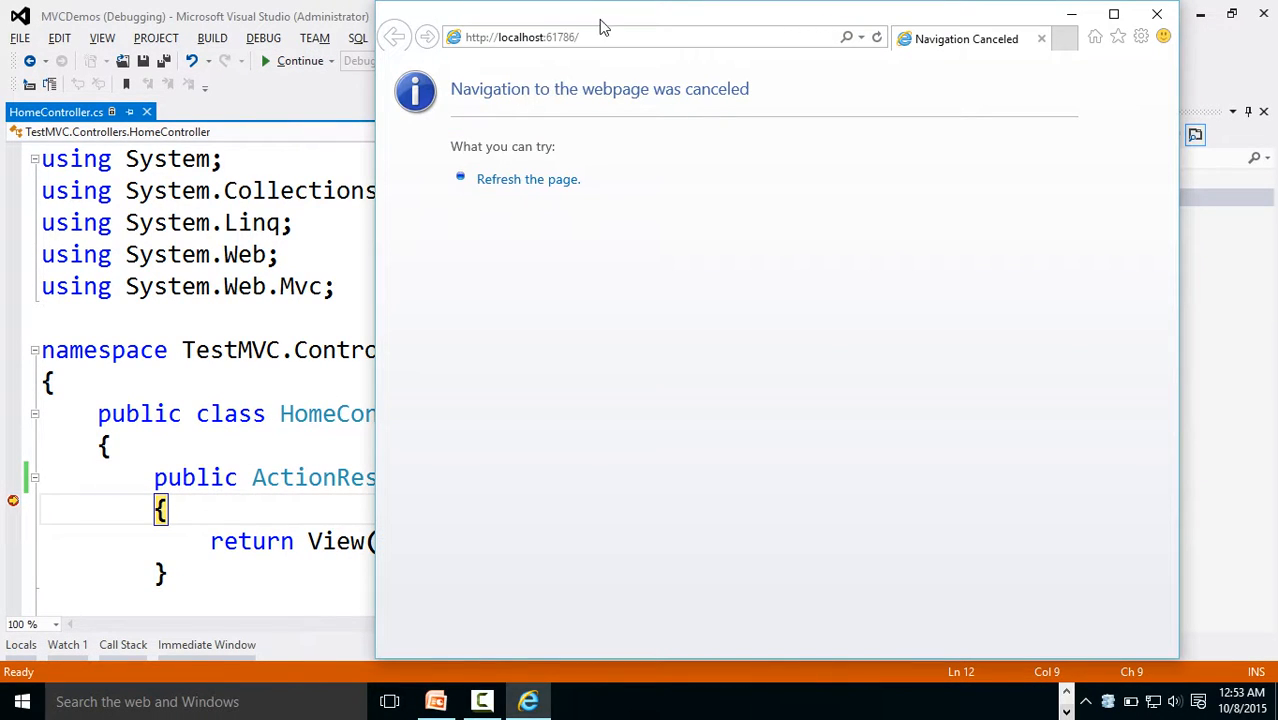
Step: Append Home/Index to the localhost address in Internet Explorer
{"action": "left_click", "coordinate": [610, 37]}
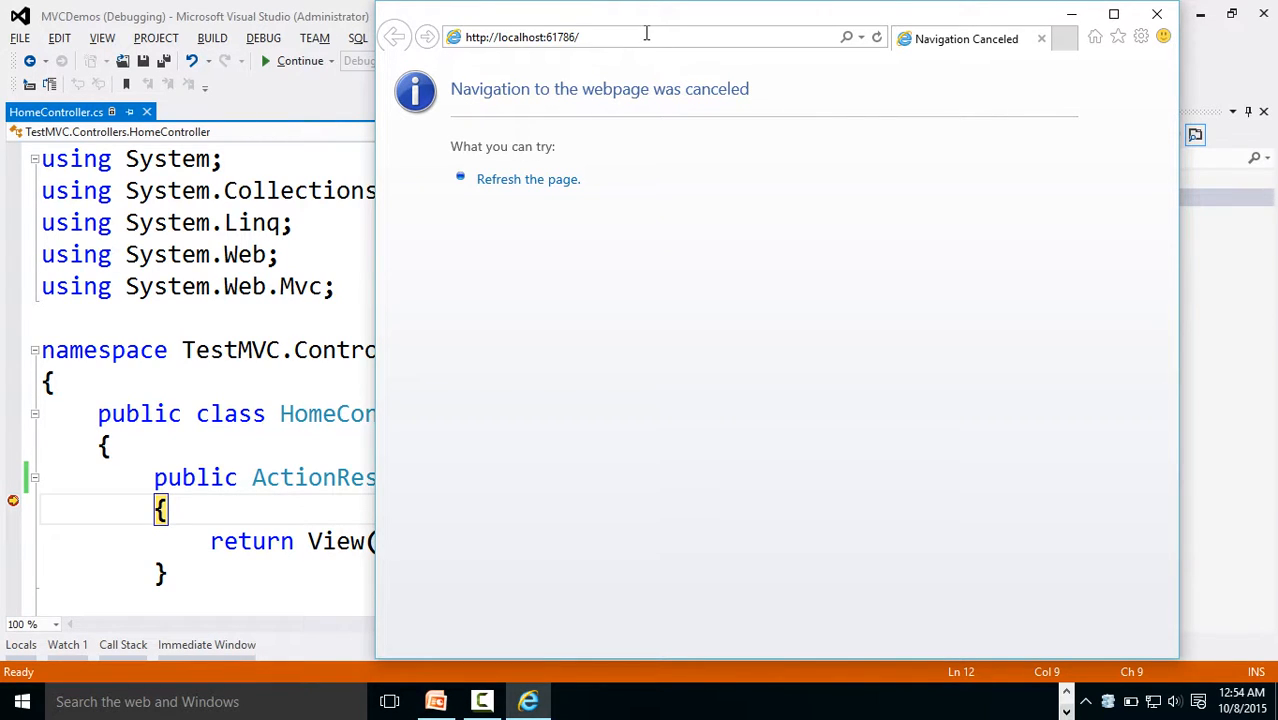
{"action": "type", "text": "Home"}
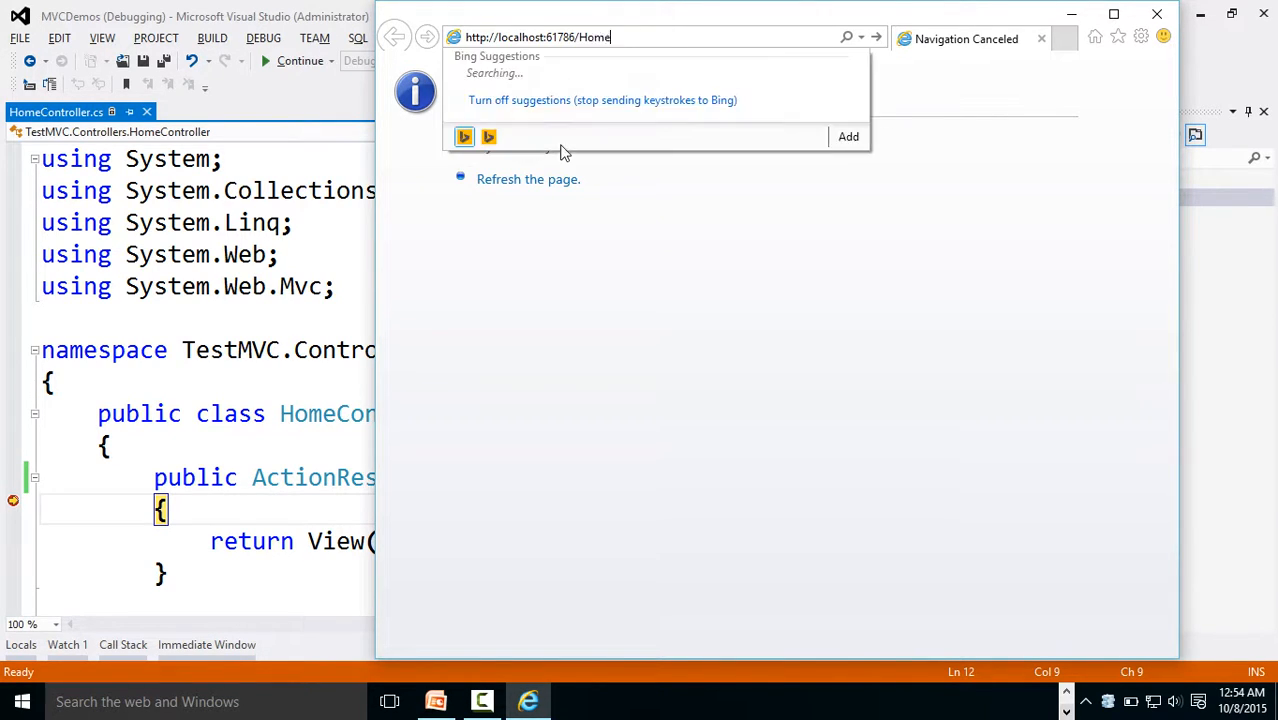
{"action": "type", "text": "/Index"}
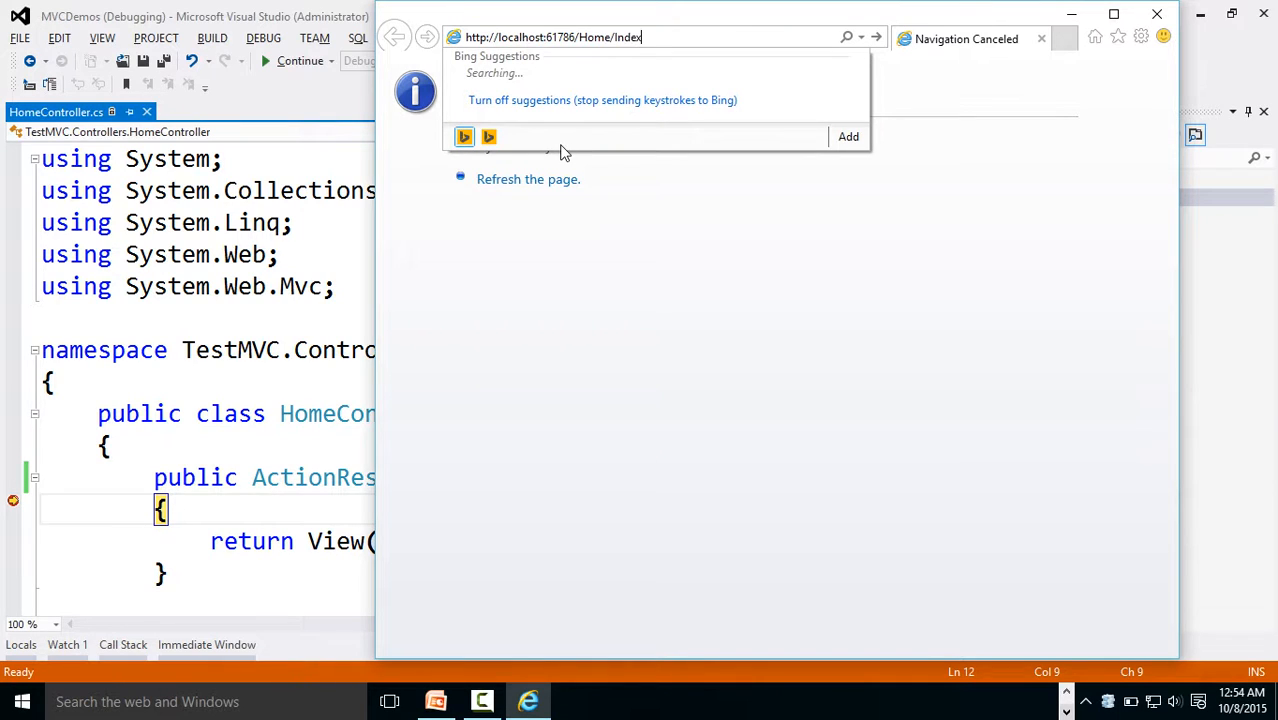